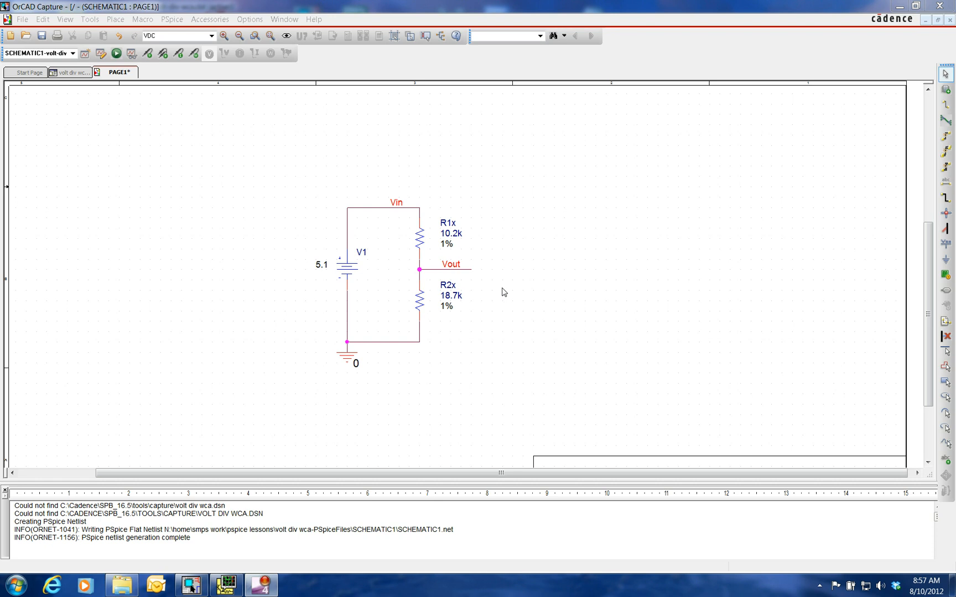
pyautogui.moveTo(425, 332)
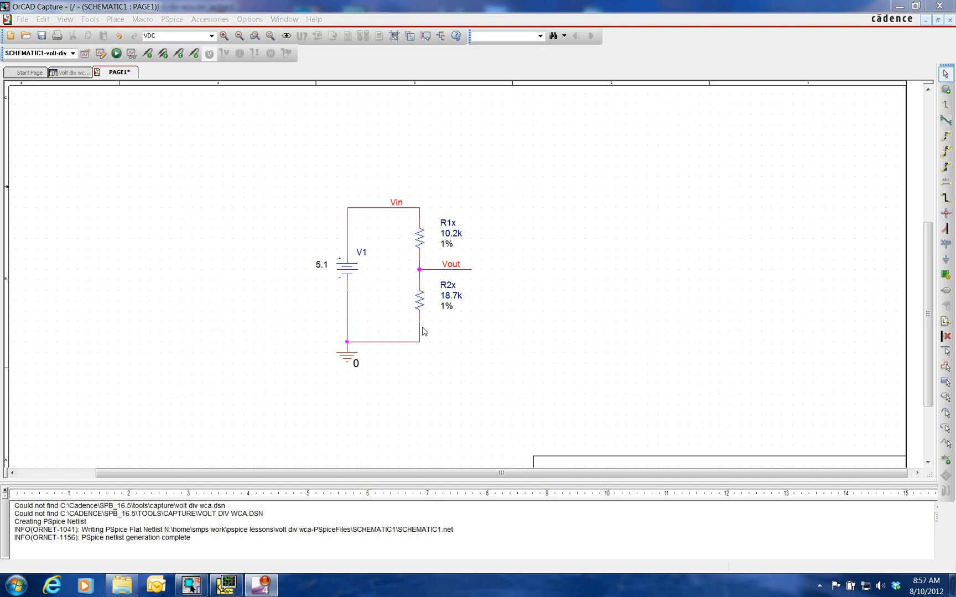
pyautogui.moveTo(350, 261)
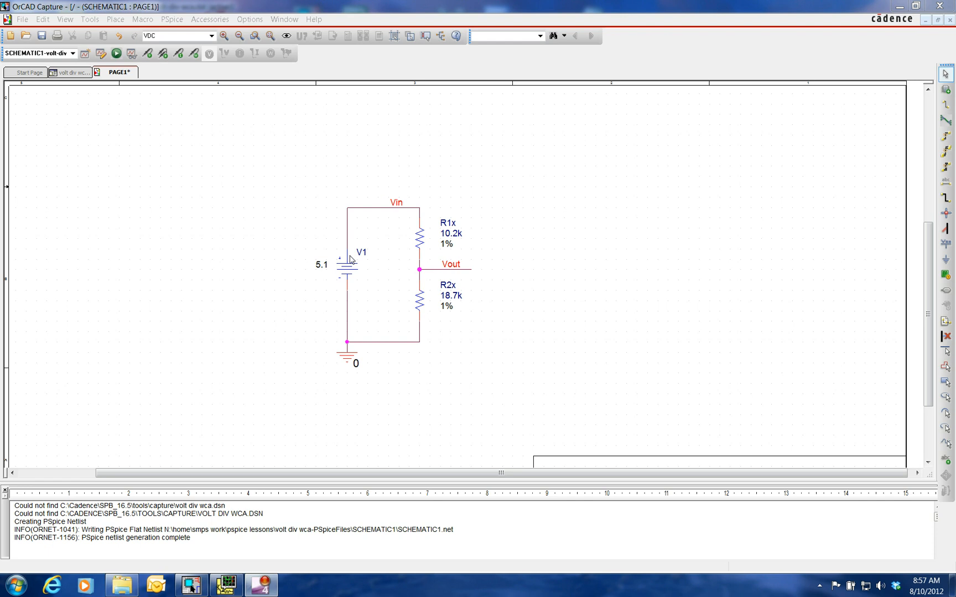
pyautogui.moveTo(350, 274)
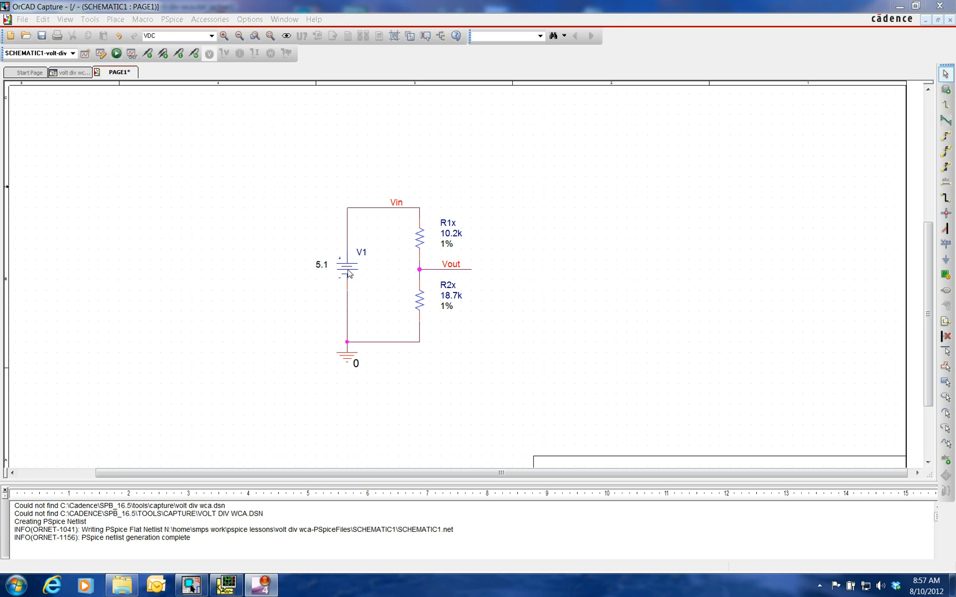
pyautogui.moveTo(350, 275)
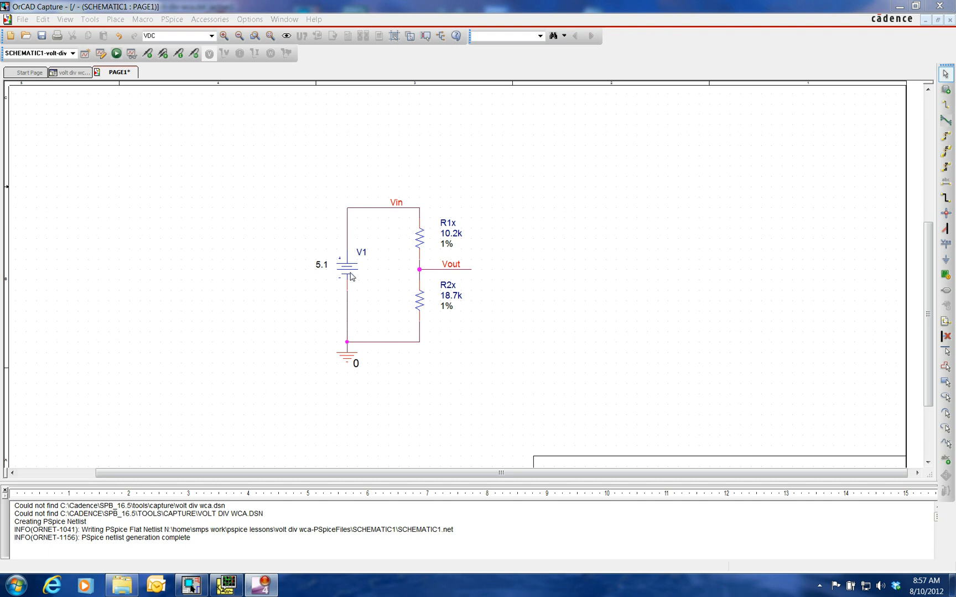
pyautogui.moveTo(365, 279)
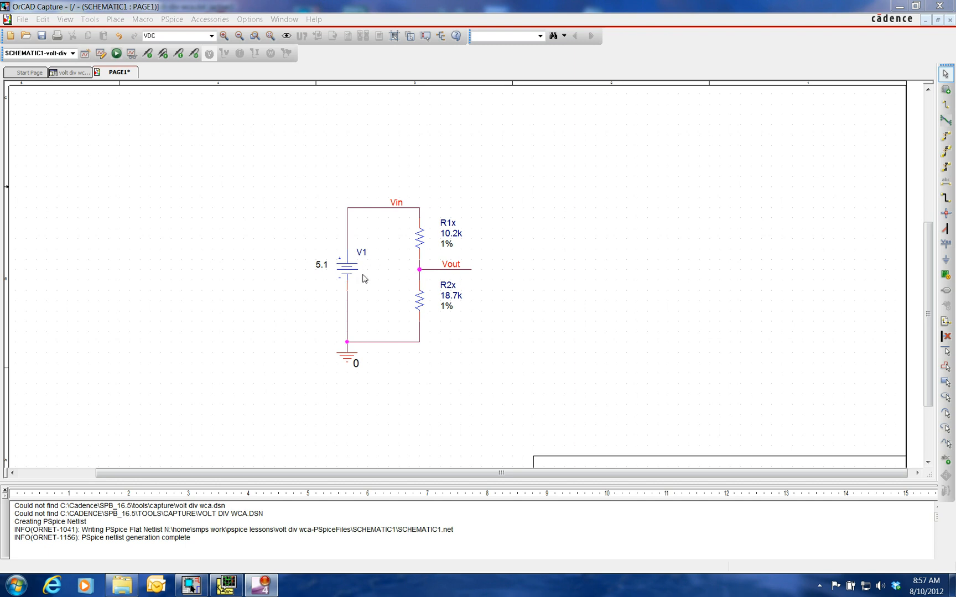
pyautogui.moveTo(355, 273)
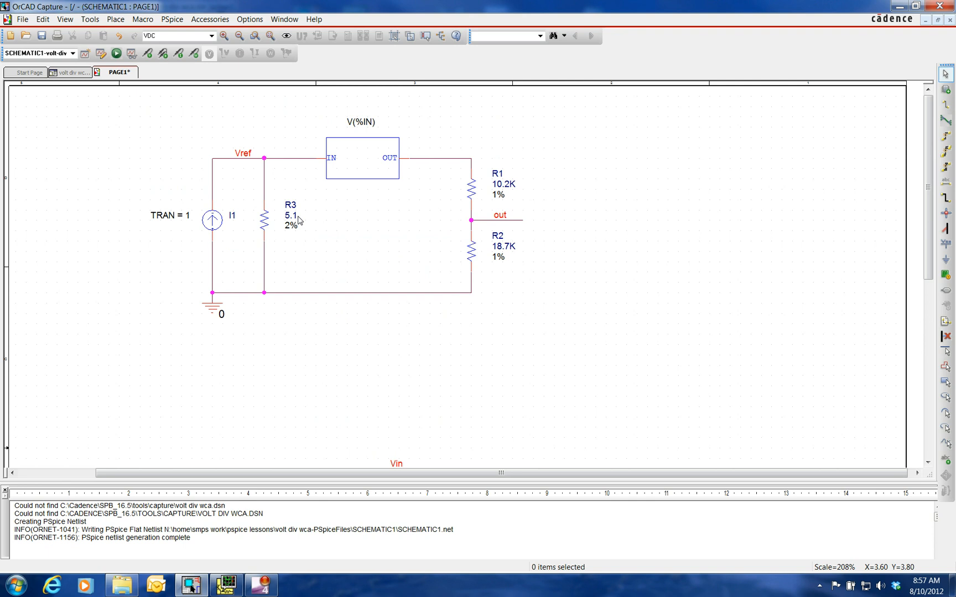
pyautogui.moveTo(322, 245)
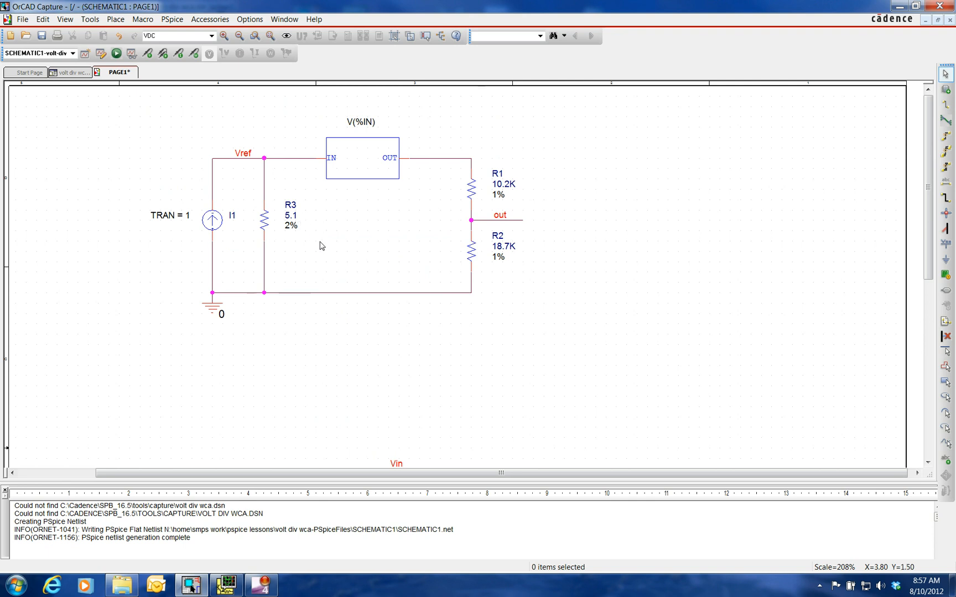
pyautogui.moveTo(247, 245)
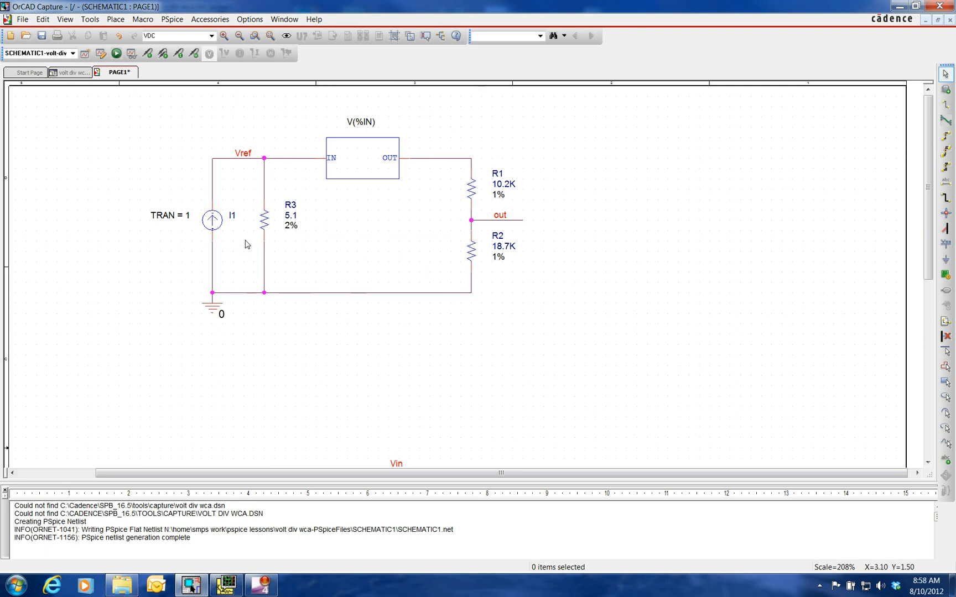
pyautogui.moveTo(213, 219)
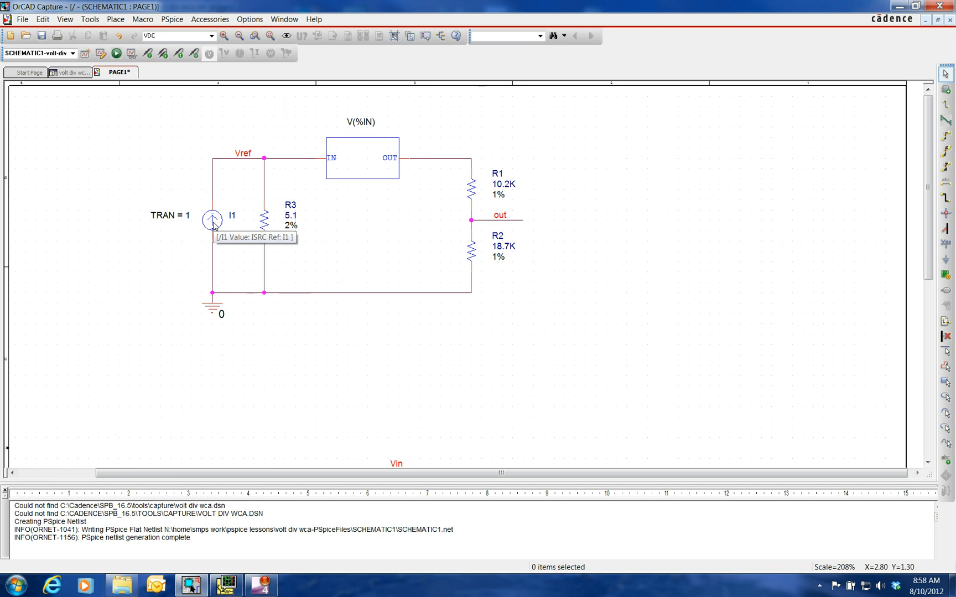
pyautogui.moveTo(263, 230)
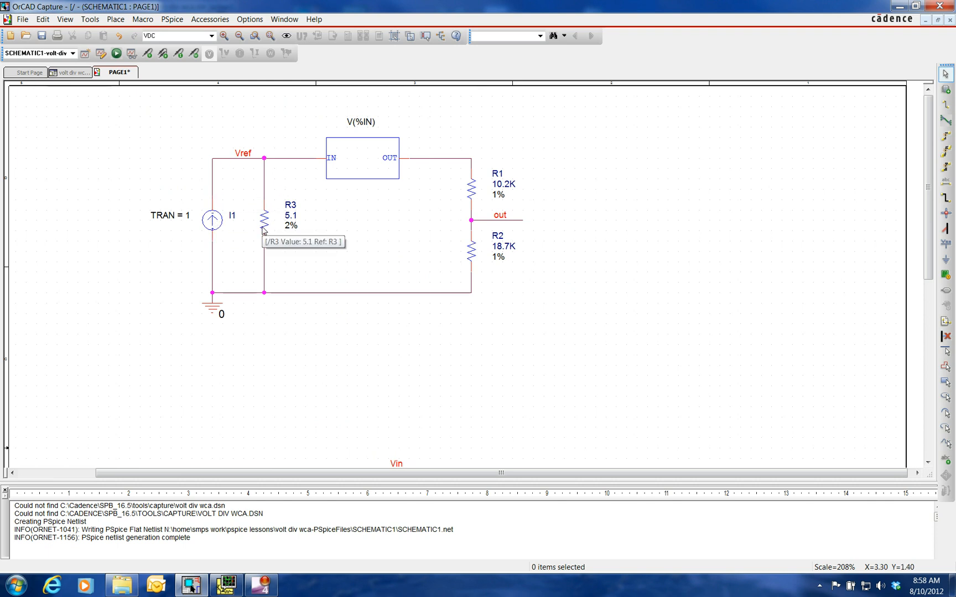
pyautogui.moveTo(296, 223)
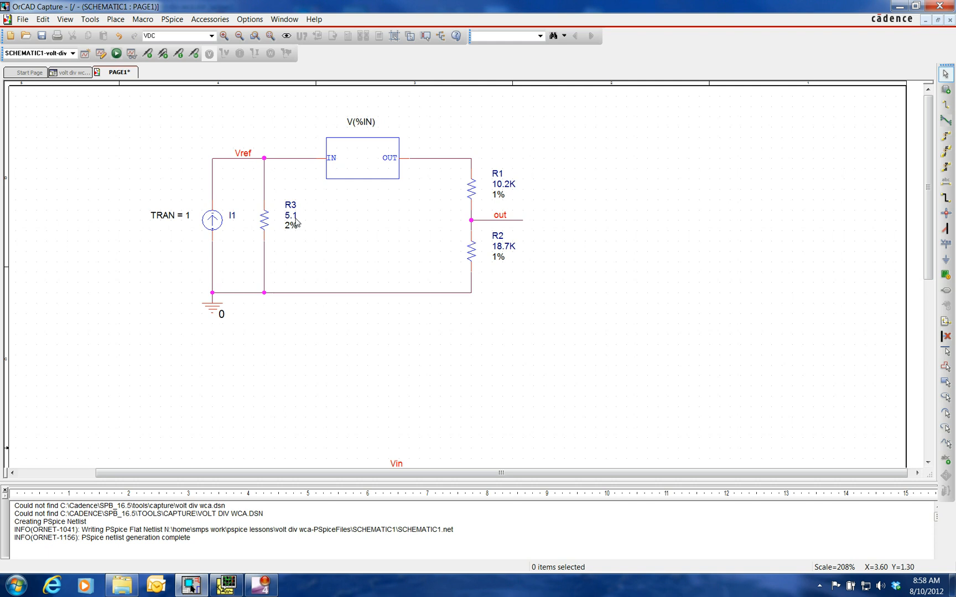
pyautogui.moveTo(296, 230)
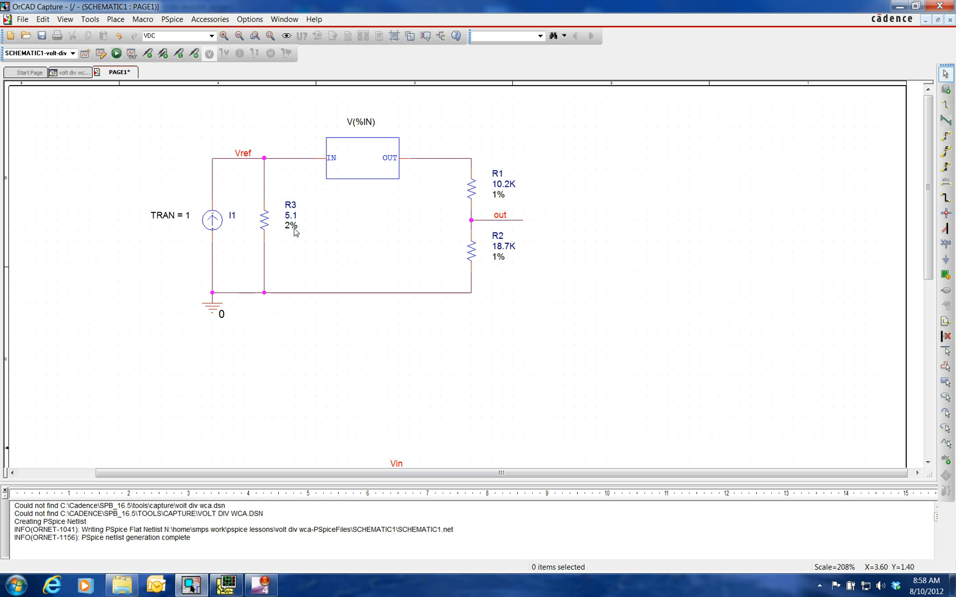
pyautogui.moveTo(207, 182)
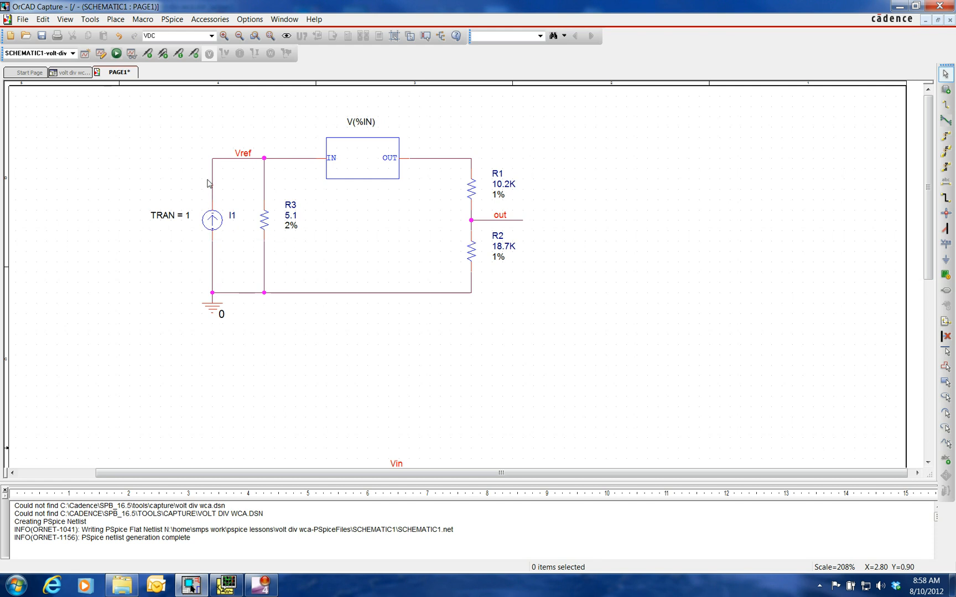
pyautogui.moveTo(255, 176)
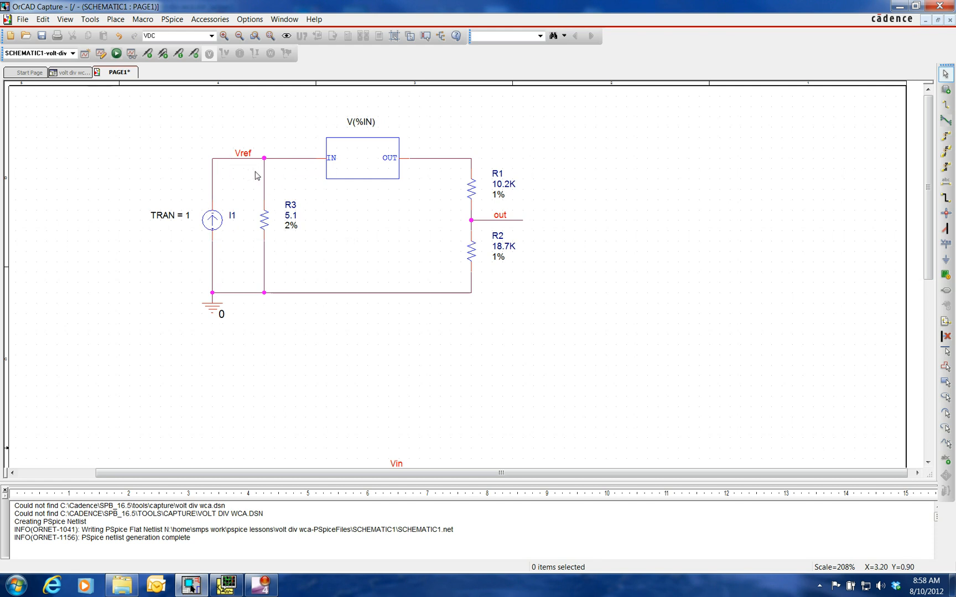
pyautogui.moveTo(246, 163)
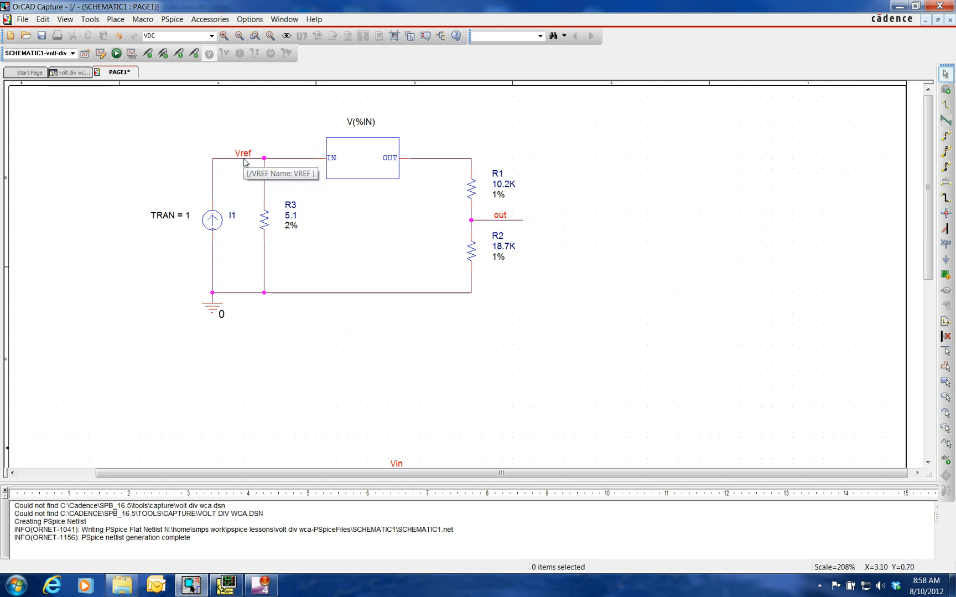
pyautogui.moveTo(331, 161)
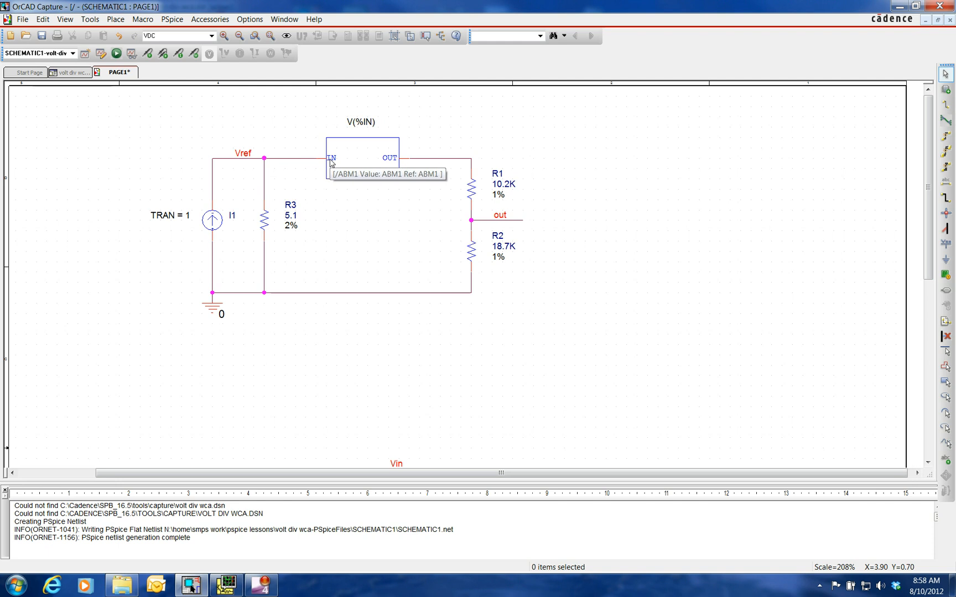
pyautogui.moveTo(355, 162)
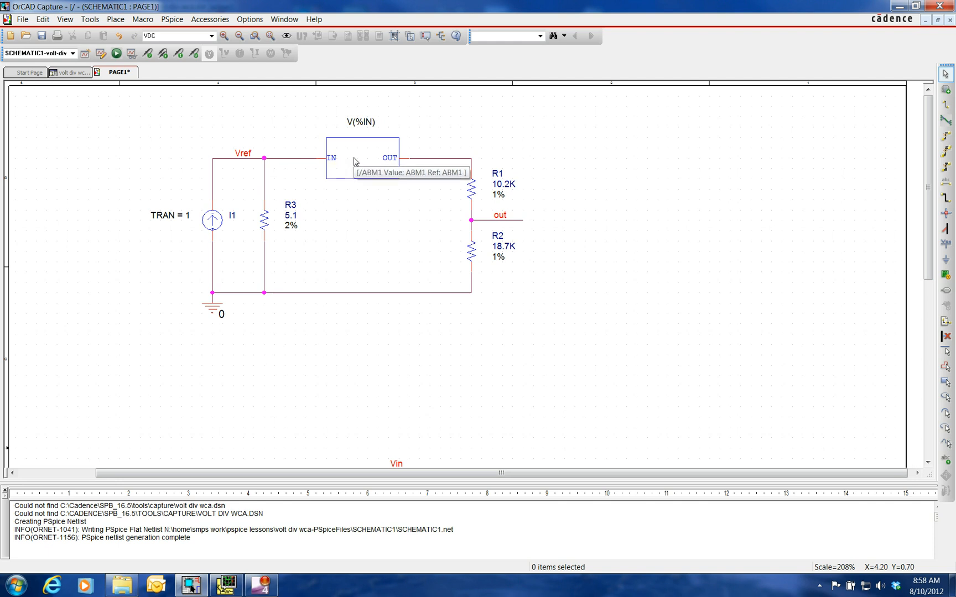
pyautogui.moveTo(369, 123)
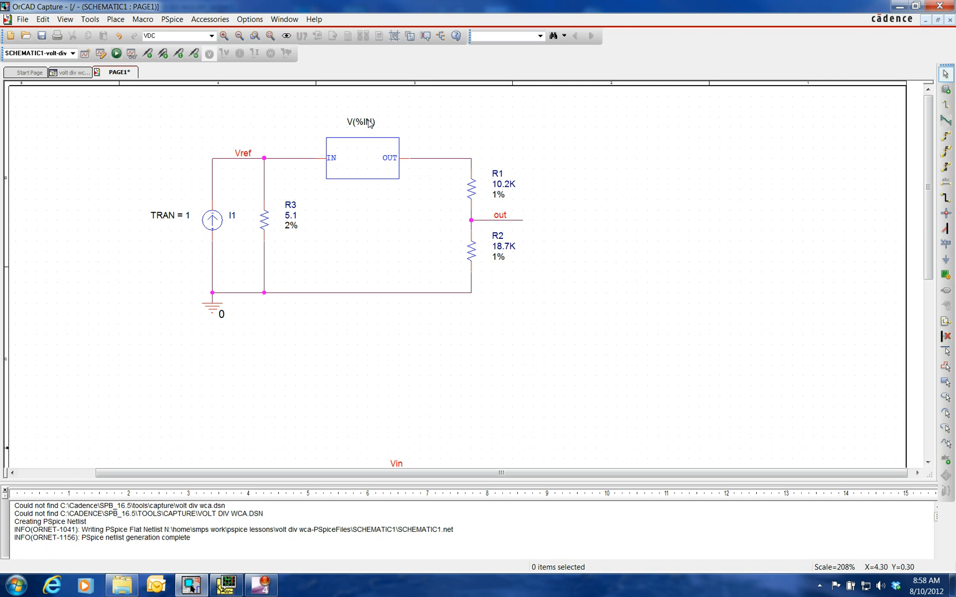
pyautogui.moveTo(299, 163)
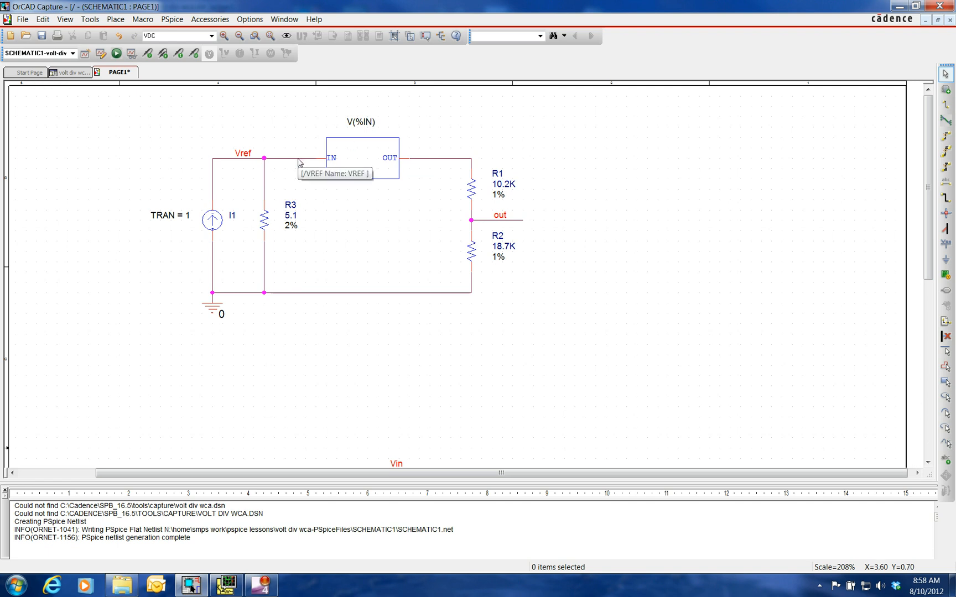
pyautogui.moveTo(430, 165)
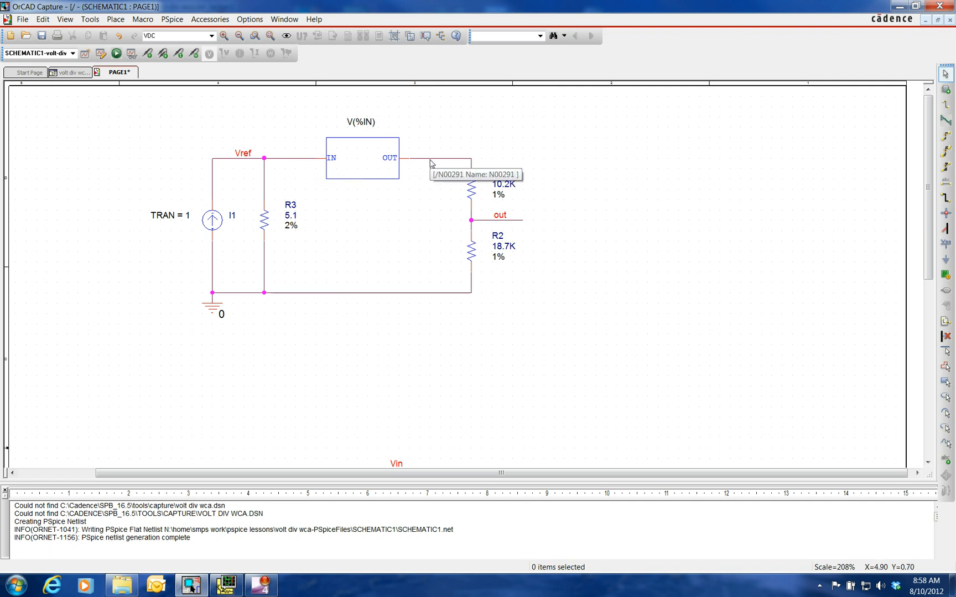
pyautogui.moveTo(273, 159)
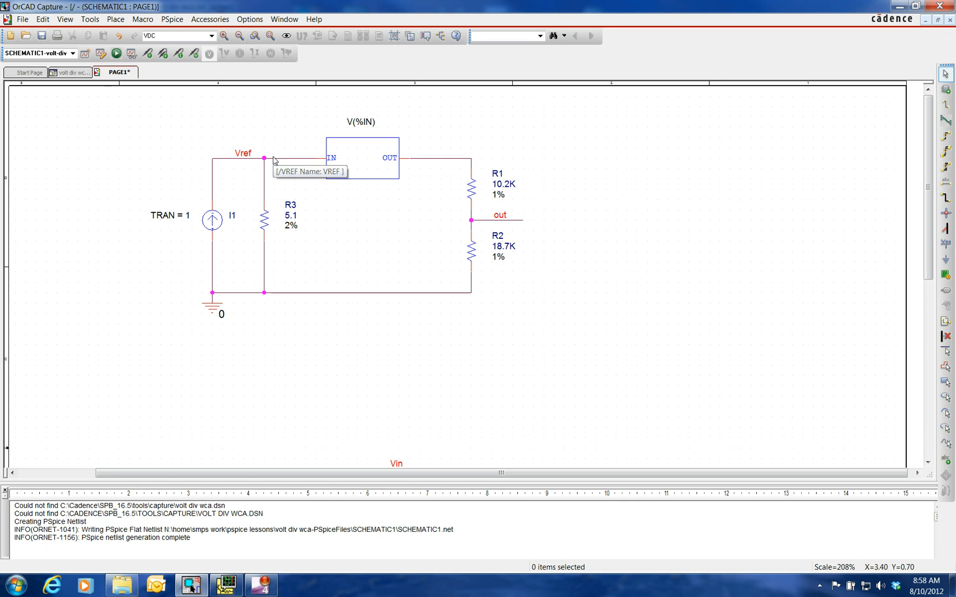
pyautogui.moveTo(294, 229)
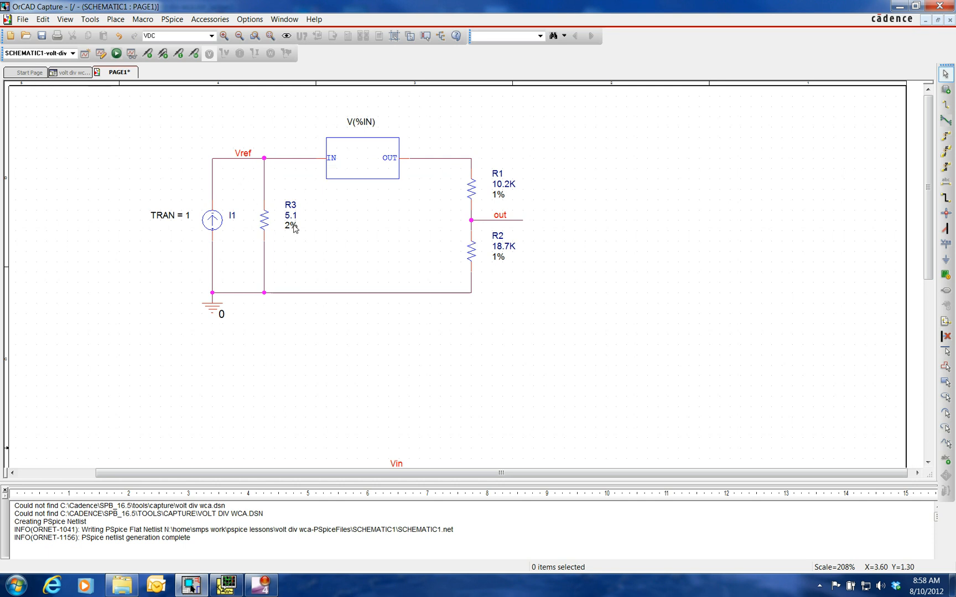
pyautogui.moveTo(267, 170)
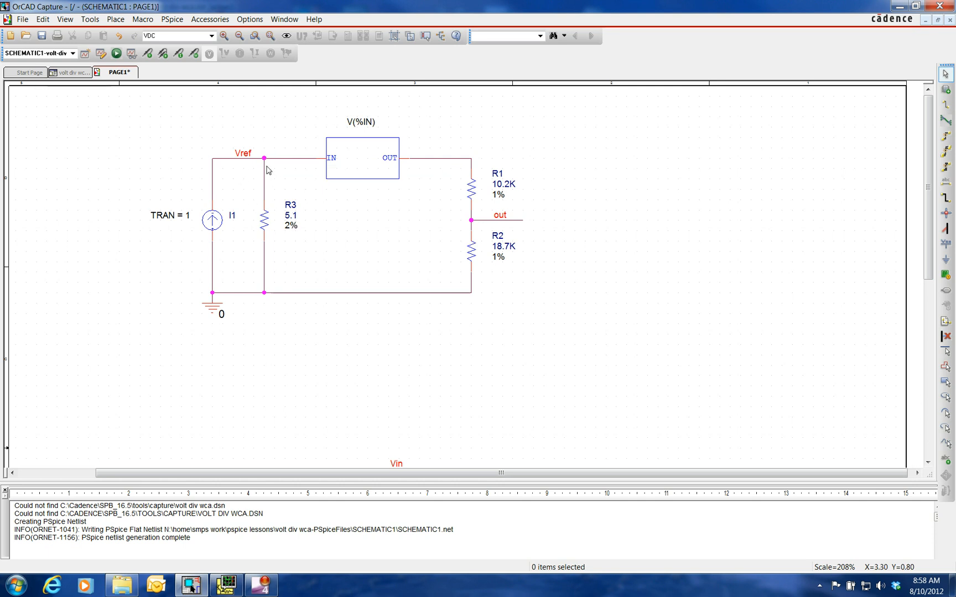
pyautogui.moveTo(265, 165)
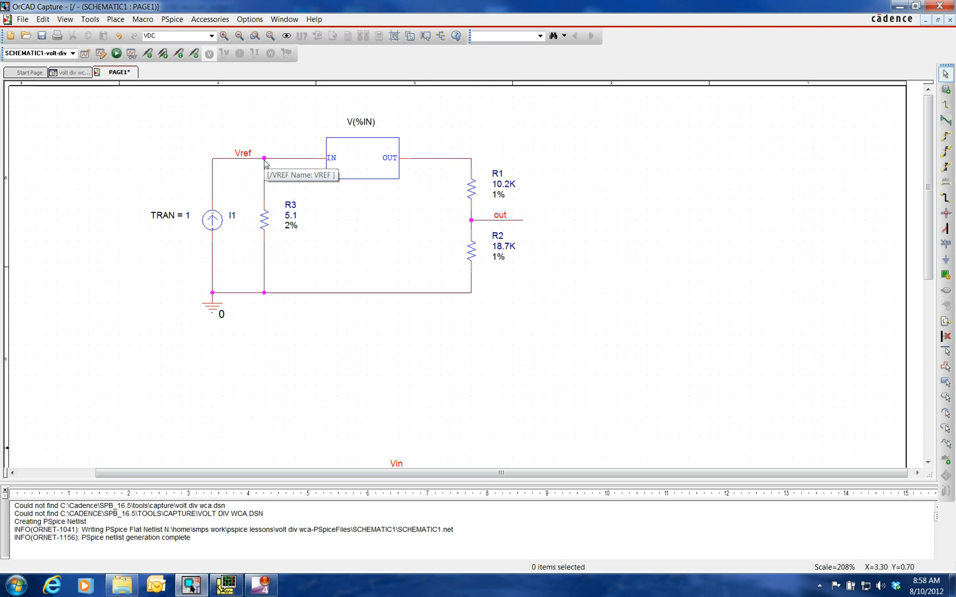
pyautogui.moveTo(422, 165)
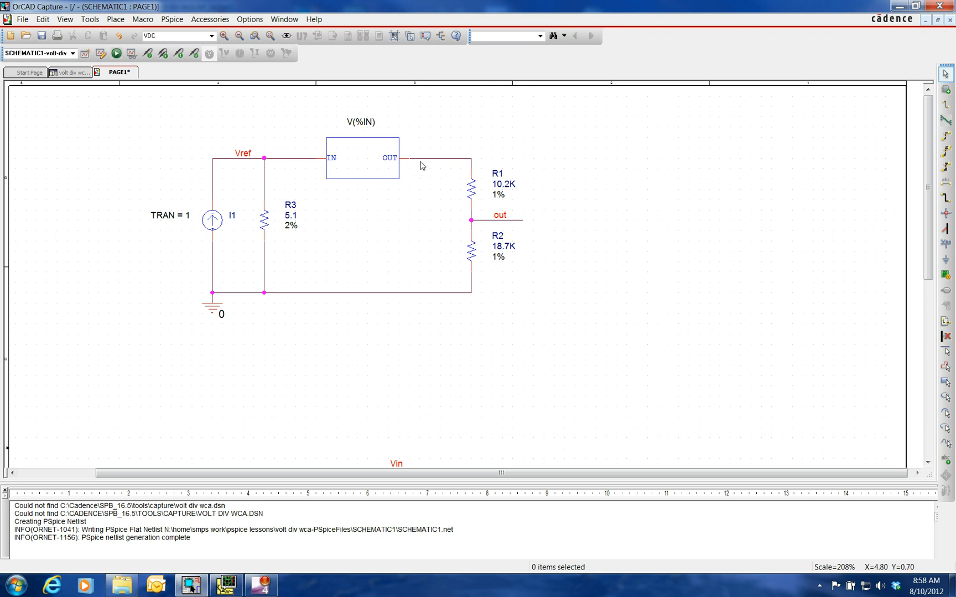
pyautogui.moveTo(308, 152)
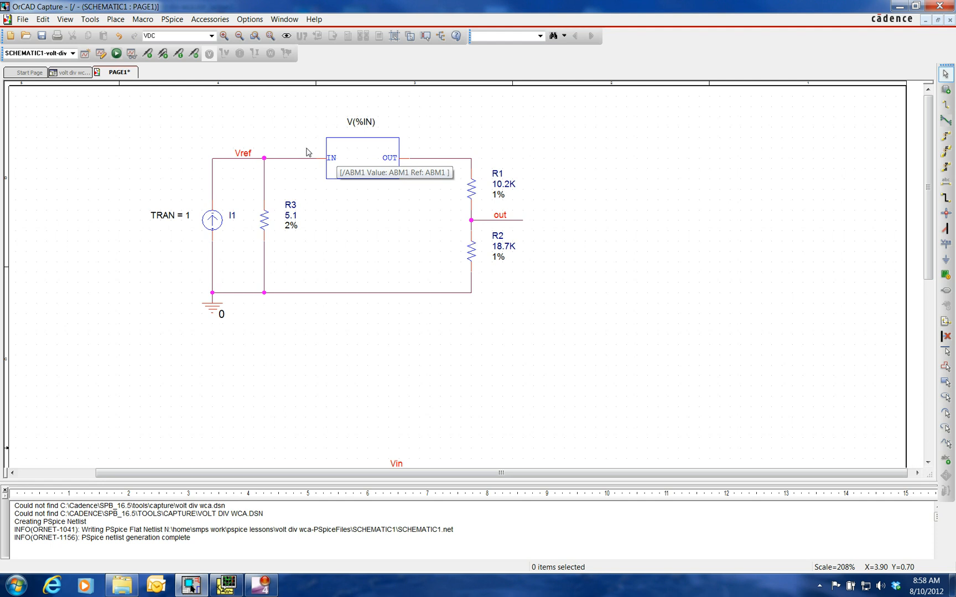
pyautogui.moveTo(177, 147)
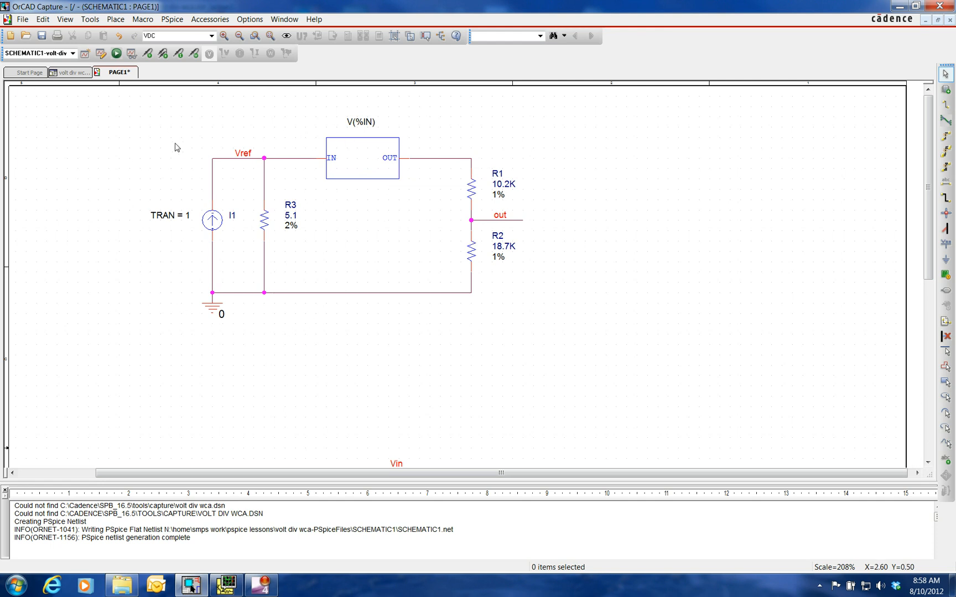
pyautogui.moveTo(339, 321)
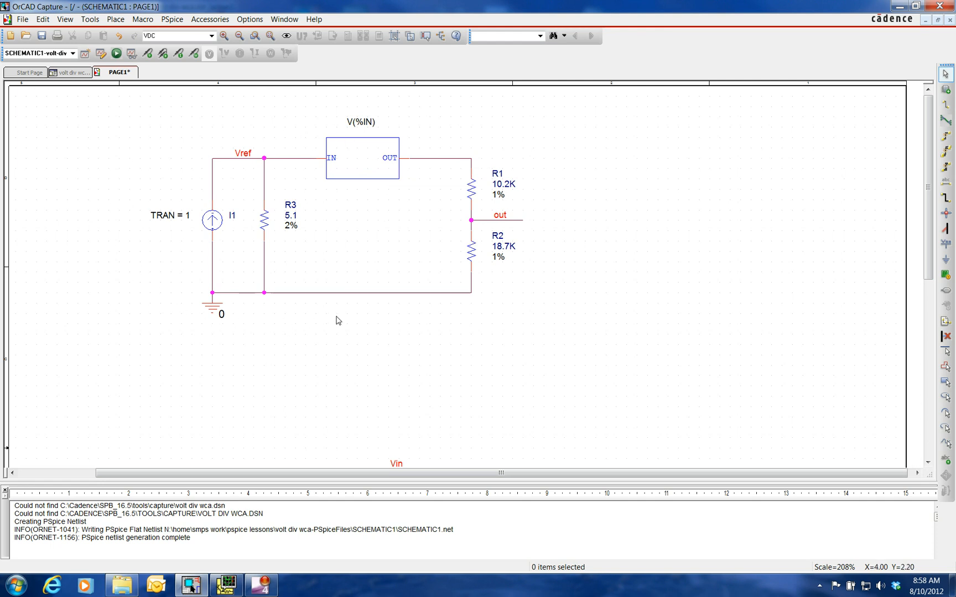
pyautogui.moveTo(500, 186)
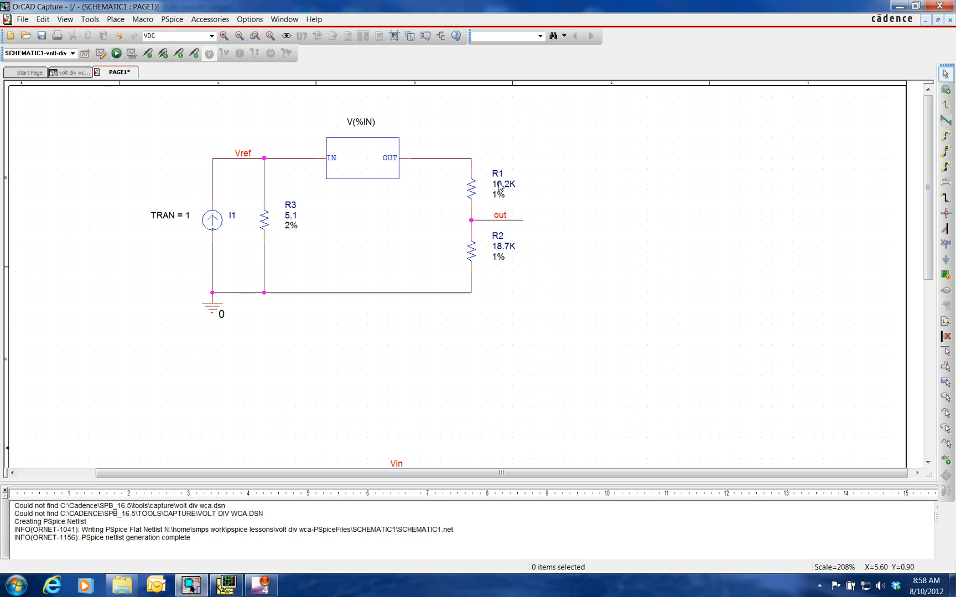
pyautogui.moveTo(512, 256)
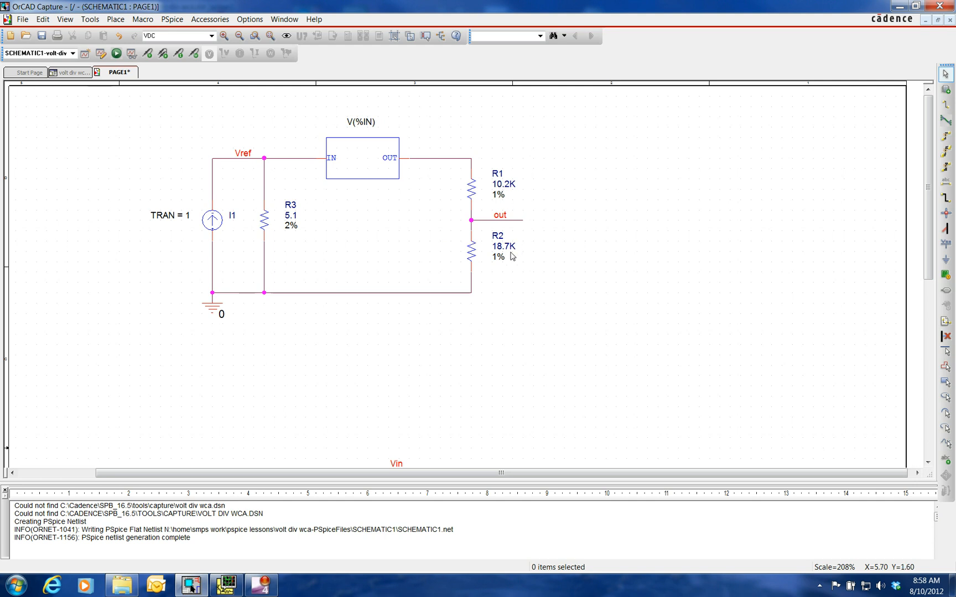
pyautogui.moveTo(501, 267)
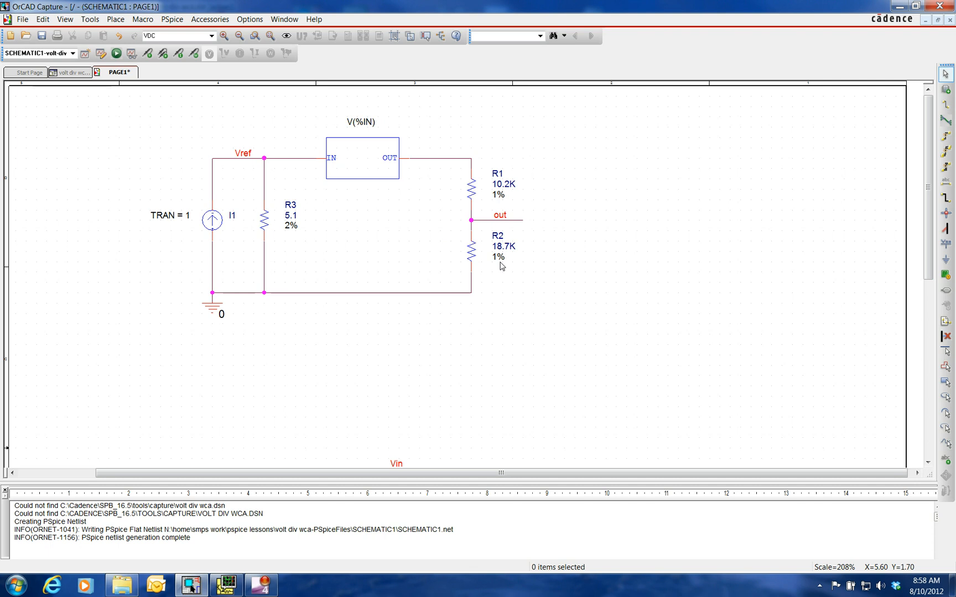
pyautogui.moveTo(172, 19)
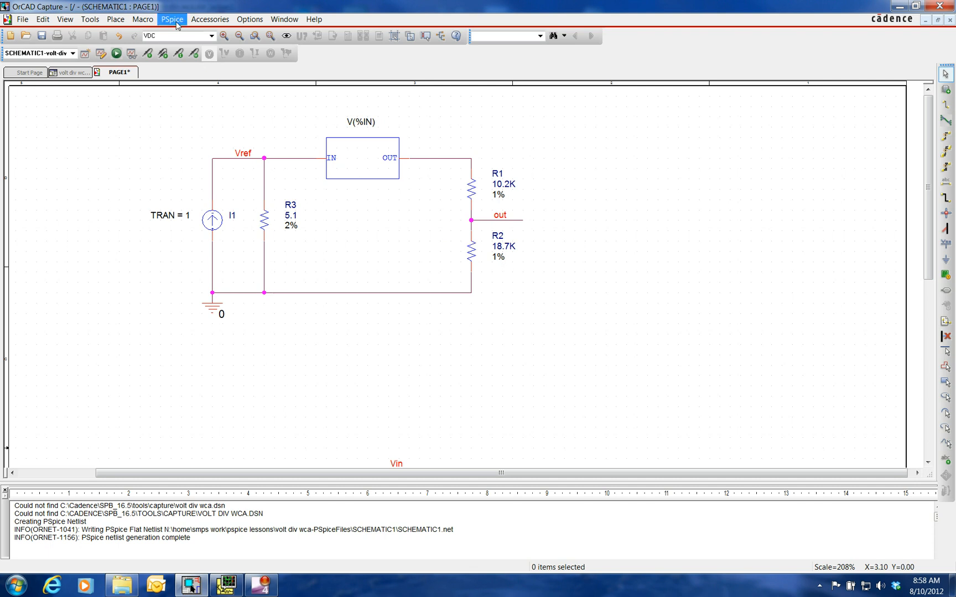
# - Set the Monte Carlo/Worst Case output options to Hi direction in the simulation profile
pyautogui.click(172, 19)
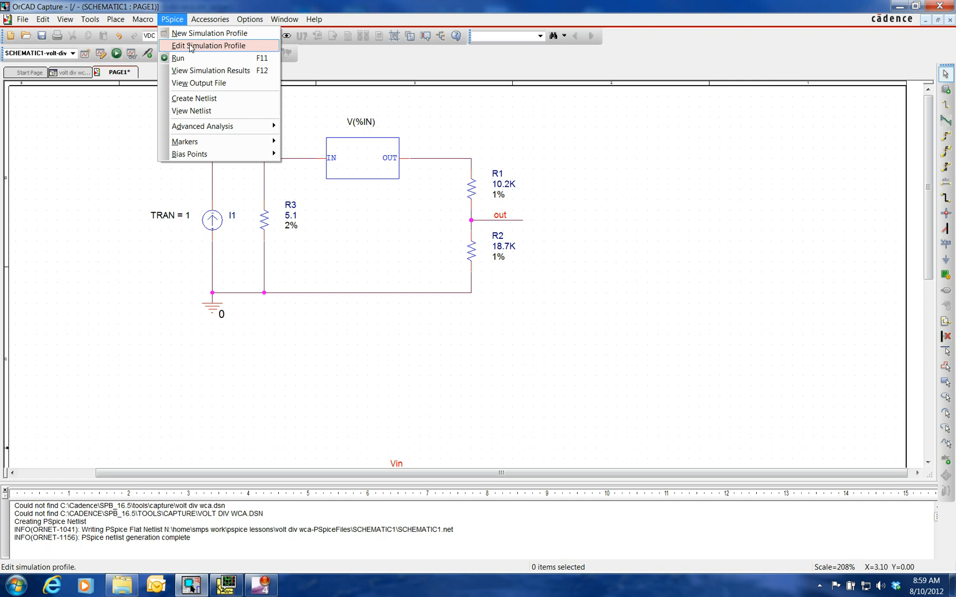
pyautogui.click(211, 46)
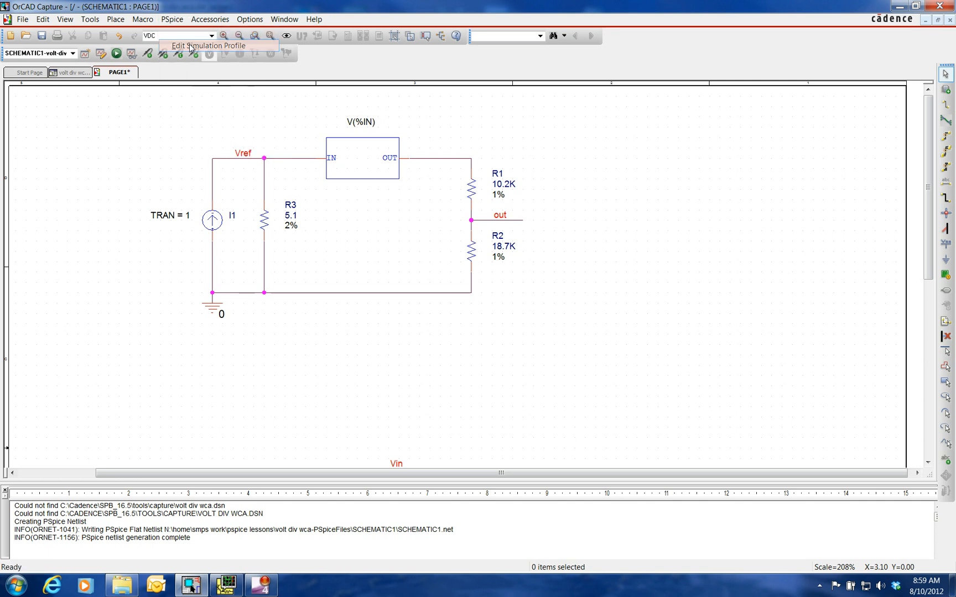
pyautogui.click(208, 54)
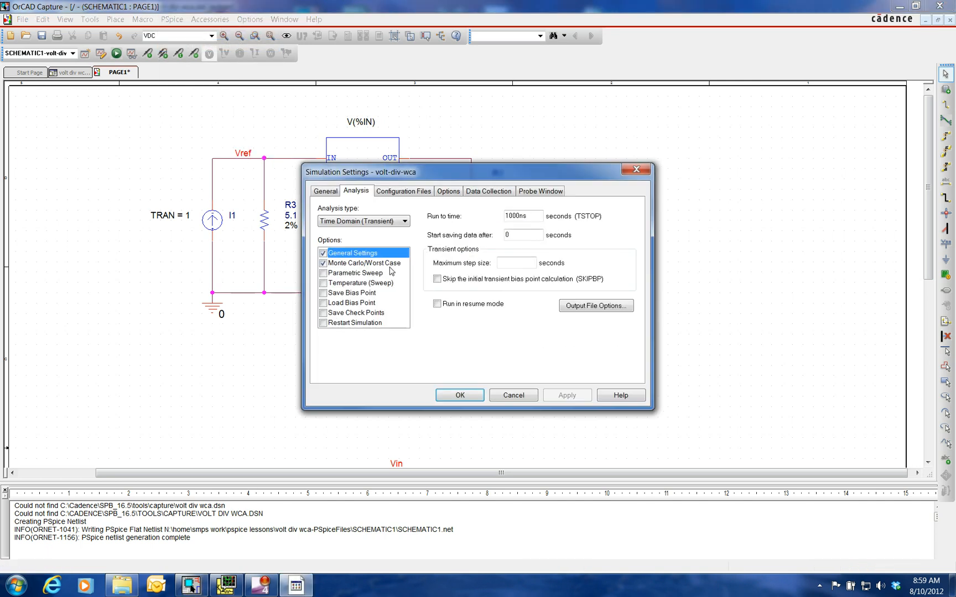
pyautogui.click(595, 305)
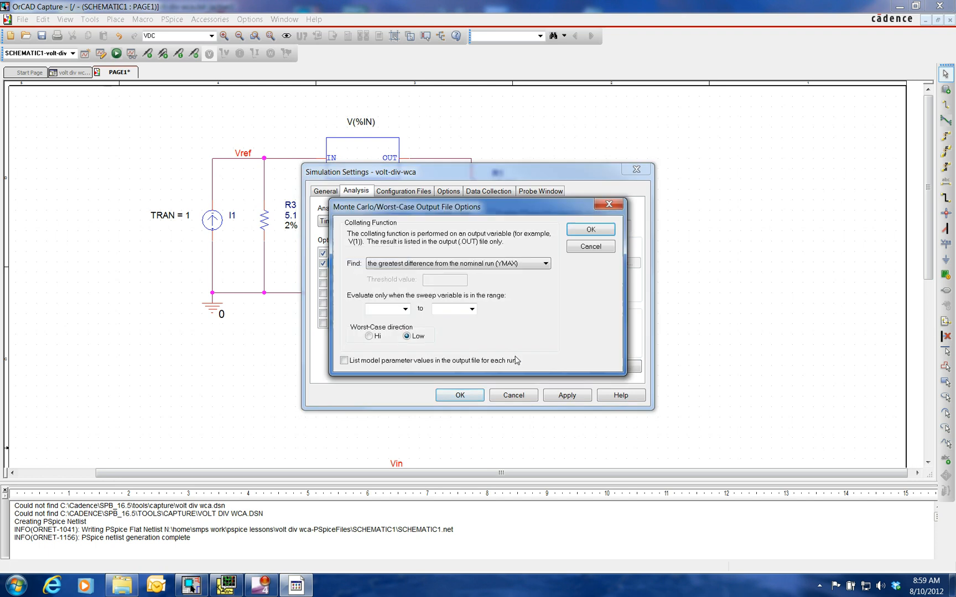
pyautogui.click(369, 337)
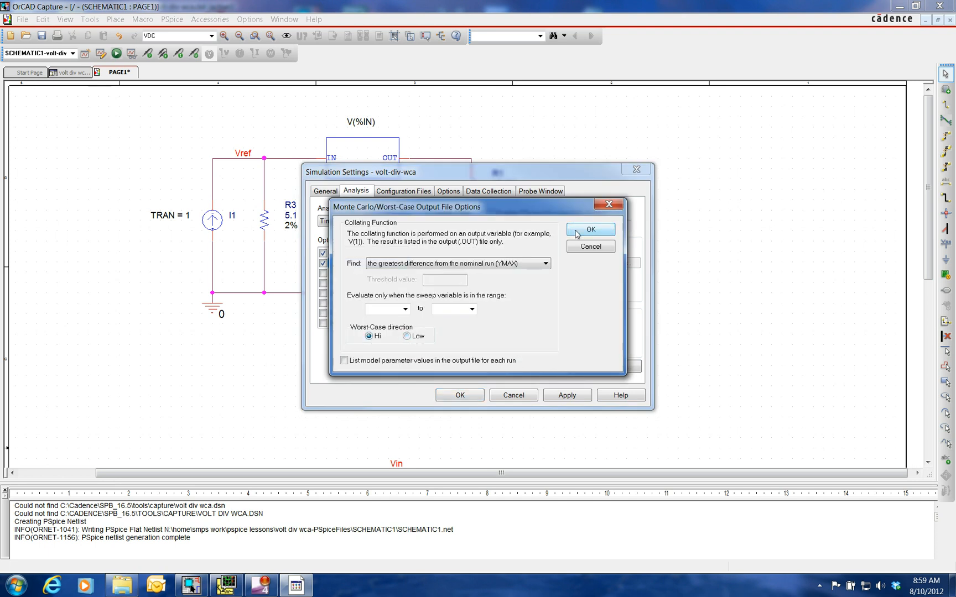
# - Confirm the Hi-direction worst-case output options and close the simulation settings
pyautogui.click(590, 229)
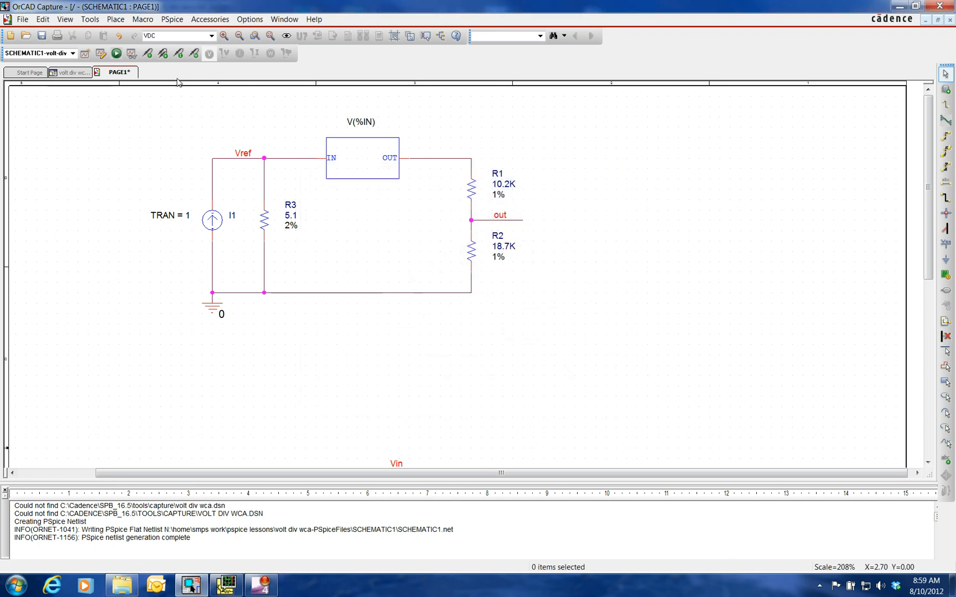
pyautogui.moveTo(116, 53)
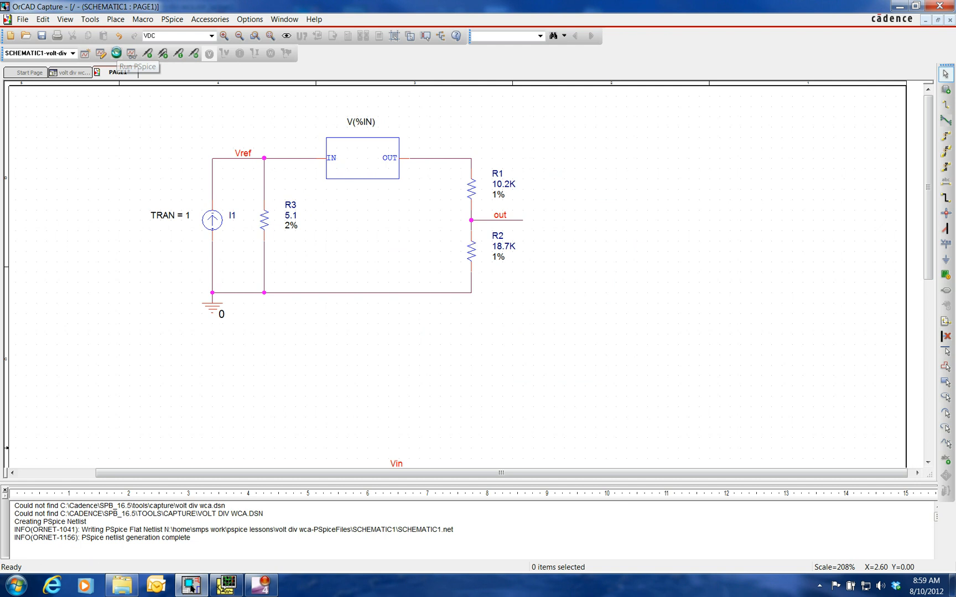
# - Run PSpice and load all sections so nominal and worst-case V(OUT) are plotted
pyautogui.click(116, 53)
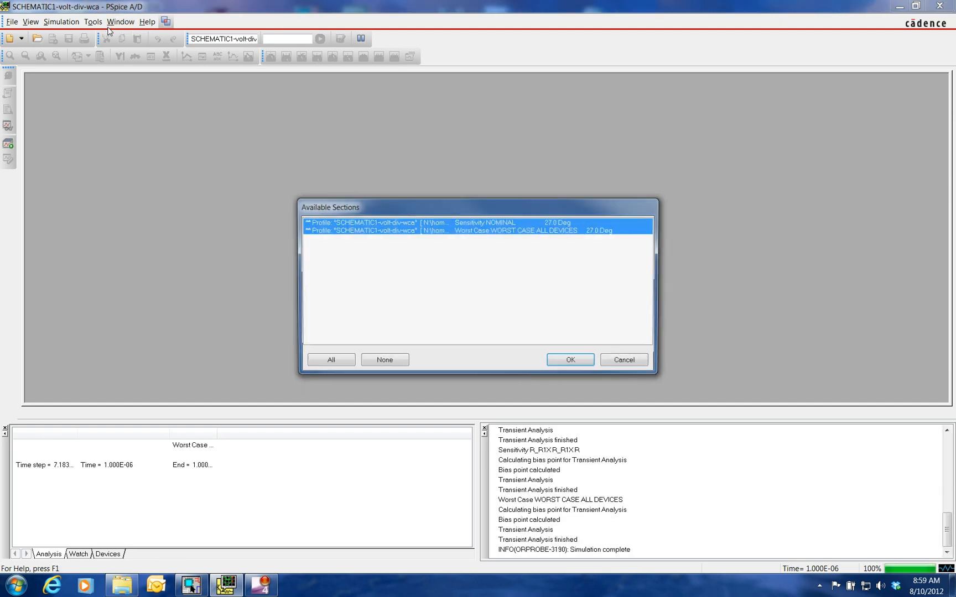
pyautogui.click(569, 359)
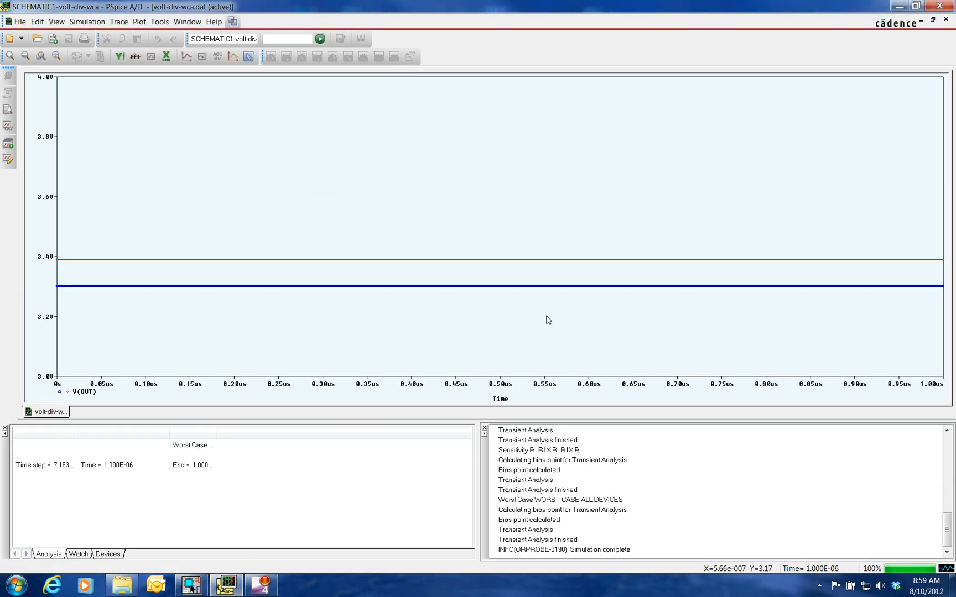
pyautogui.moveTo(139, 21)
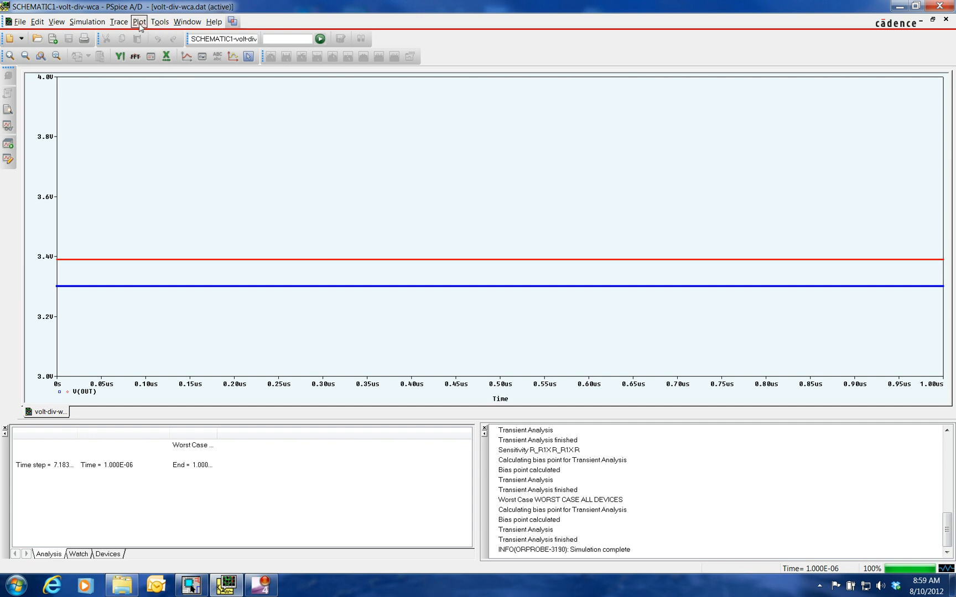
# - Set the Y axis to a user-defined 3.2 to 3.5 V range
pyautogui.click(139, 21)
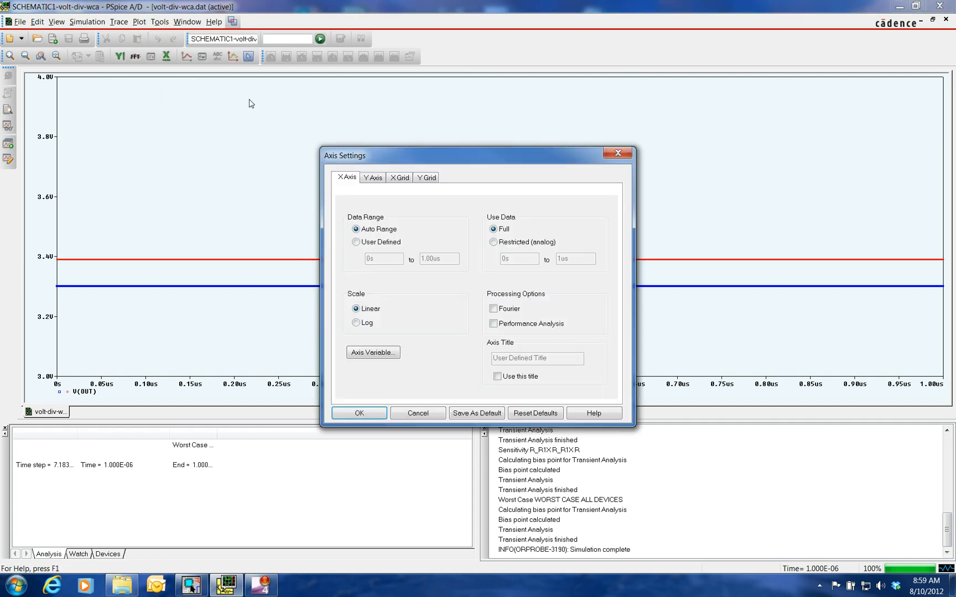
pyautogui.click(372, 177)
pyautogui.write('3')
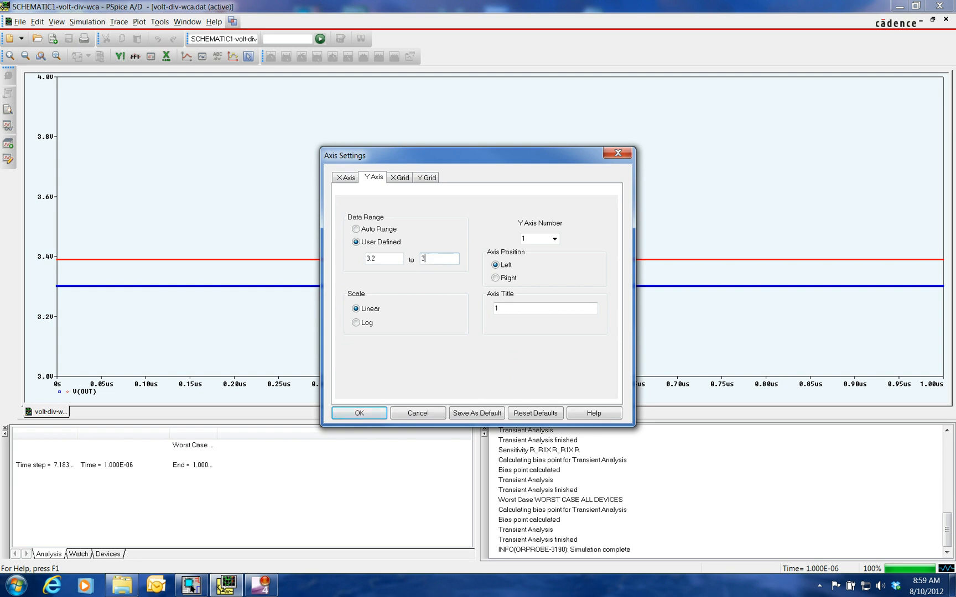
pyautogui.click(358, 413)
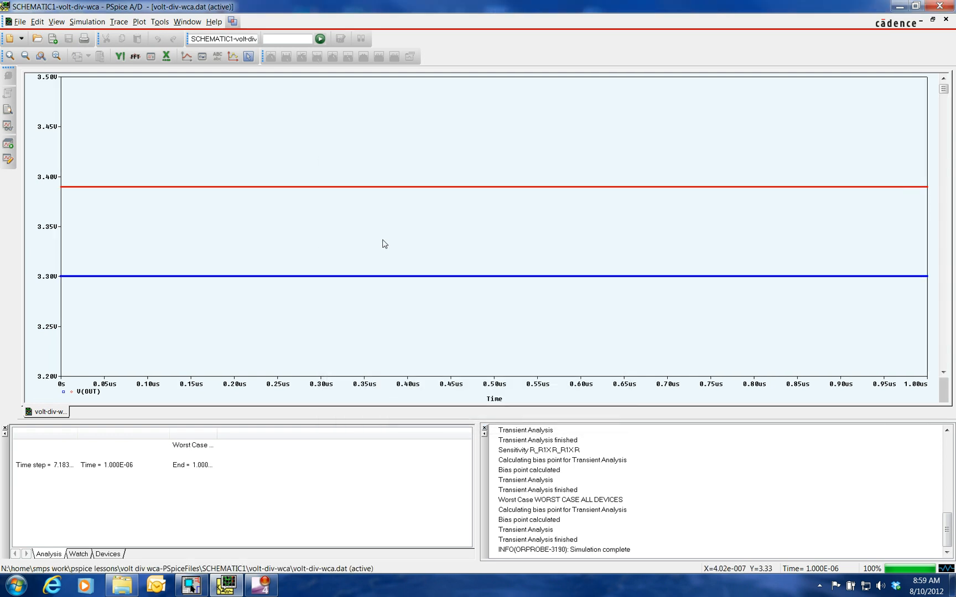
# - Enable probe cursors to read 3.3000 V nominal and 3.3897 V worst-case V(OUT)
pyautogui.click(247, 57)
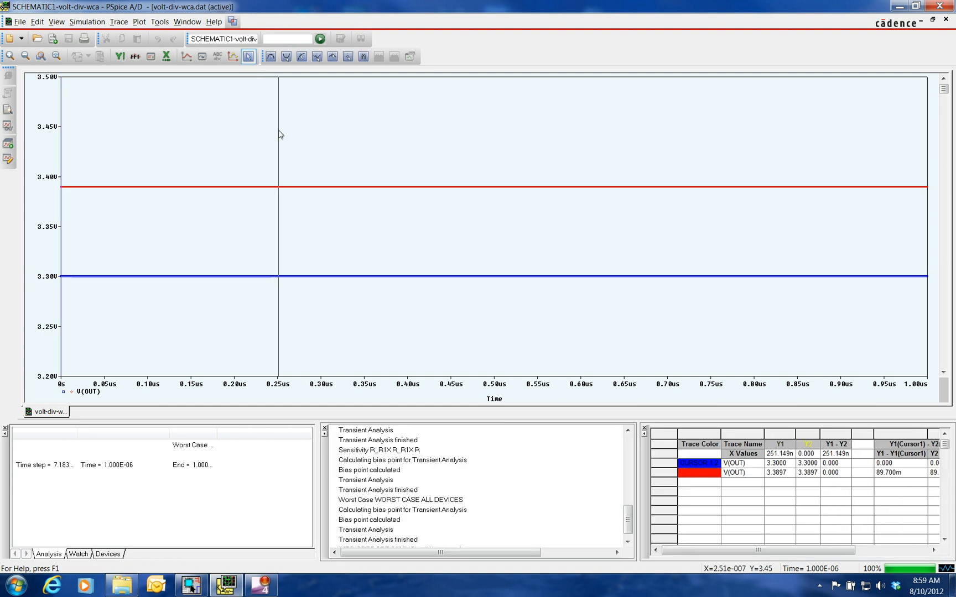
pyautogui.moveTo(73, 316)
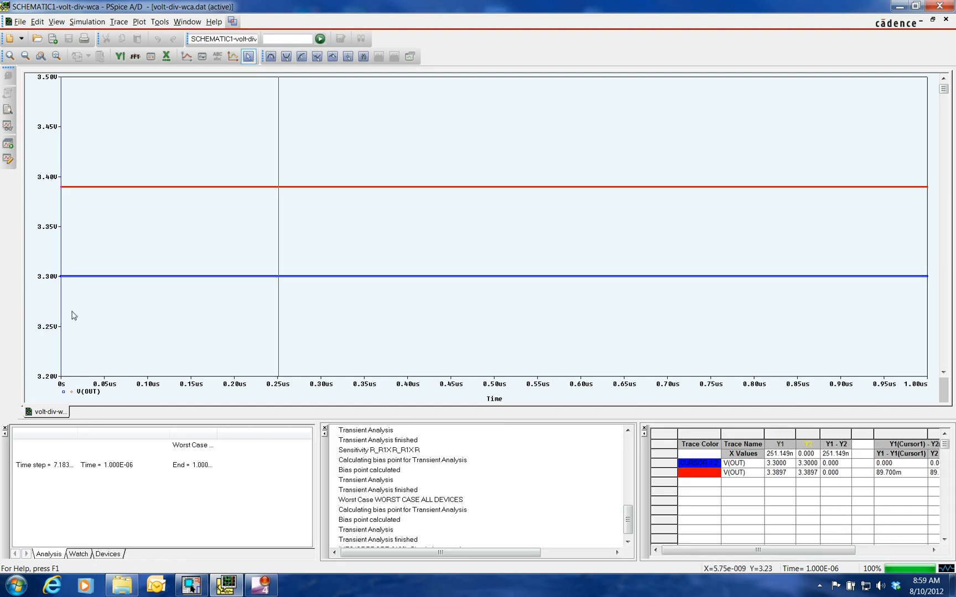
pyautogui.moveTo(61, 395)
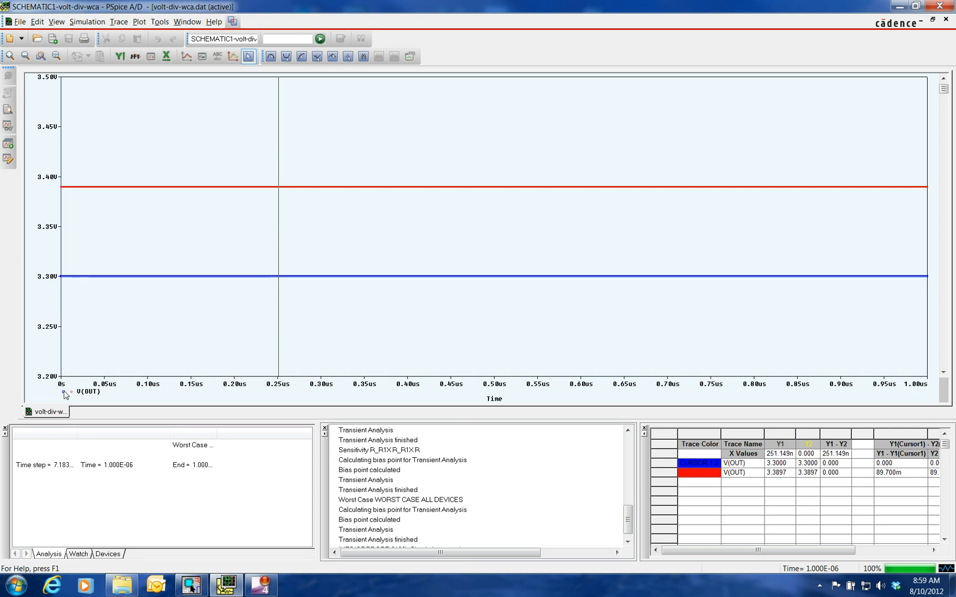
pyautogui.moveTo(274, 313)
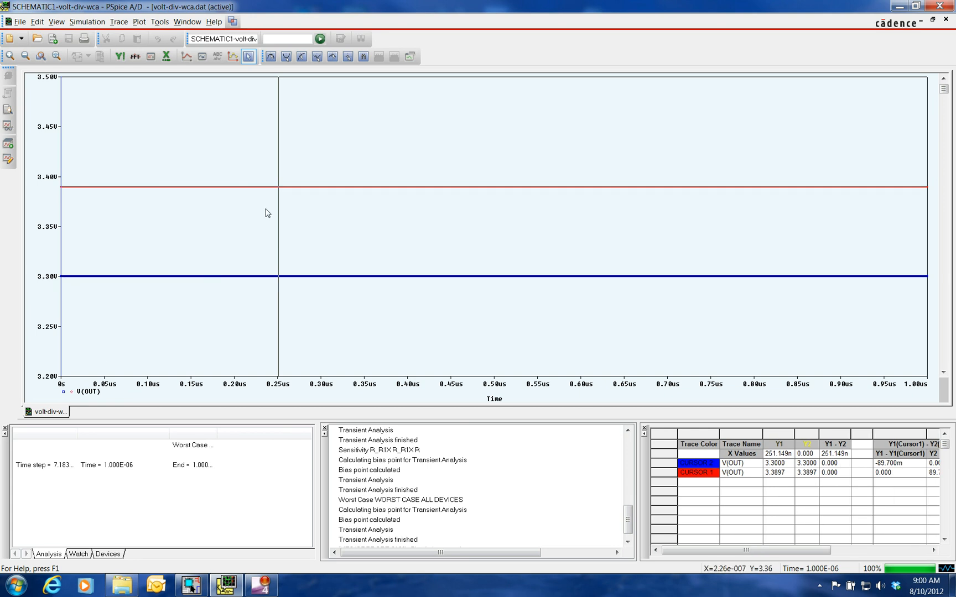
pyautogui.moveTo(856, 515)
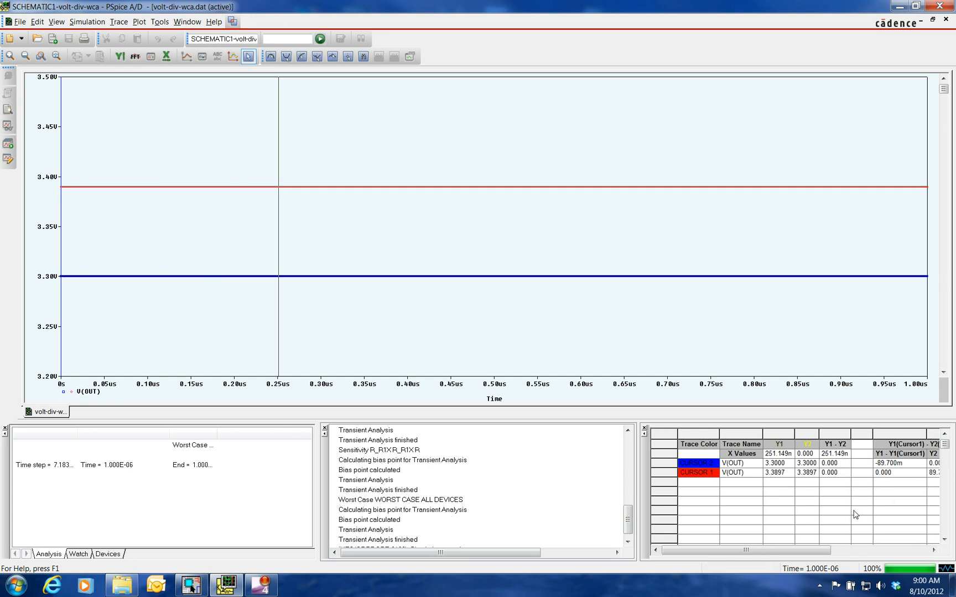
pyautogui.moveTo(788, 476)
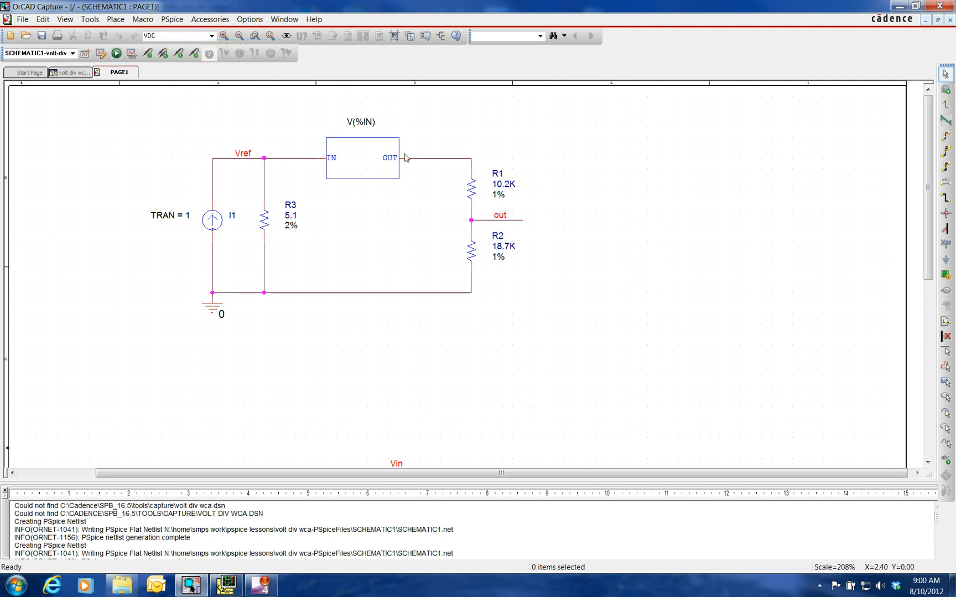
# - Switch the worst-case output options to YMAX with Low direction and close the settings
pyautogui.click(172, 19)
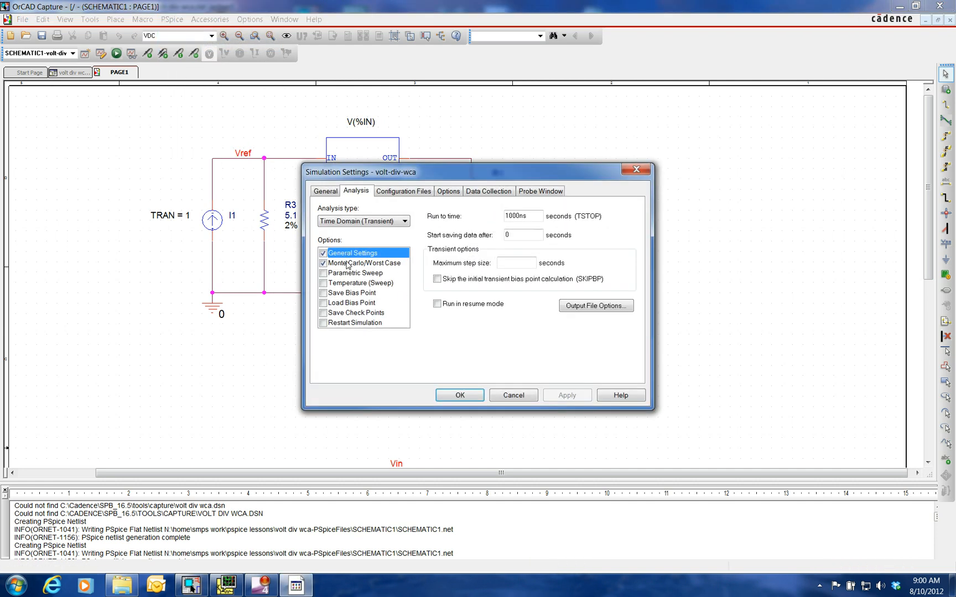
pyautogui.click(364, 262)
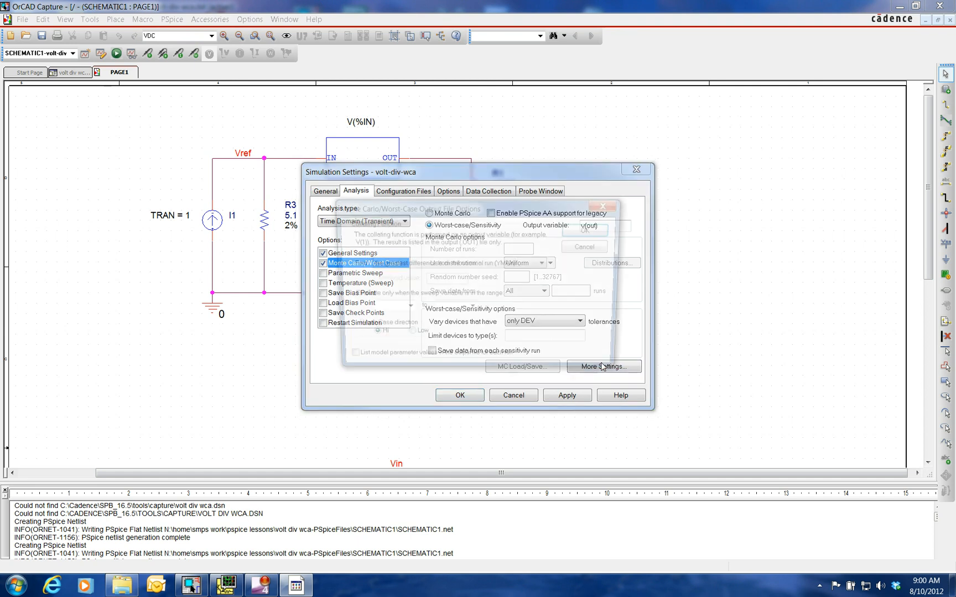
pyautogui.click(603, 366)
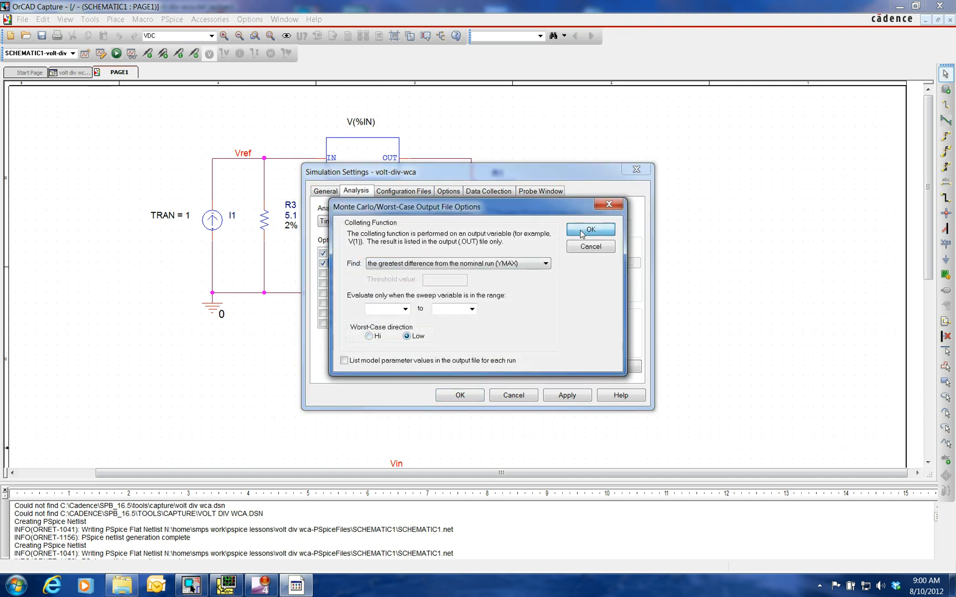
pyautogui.click(589, 229)
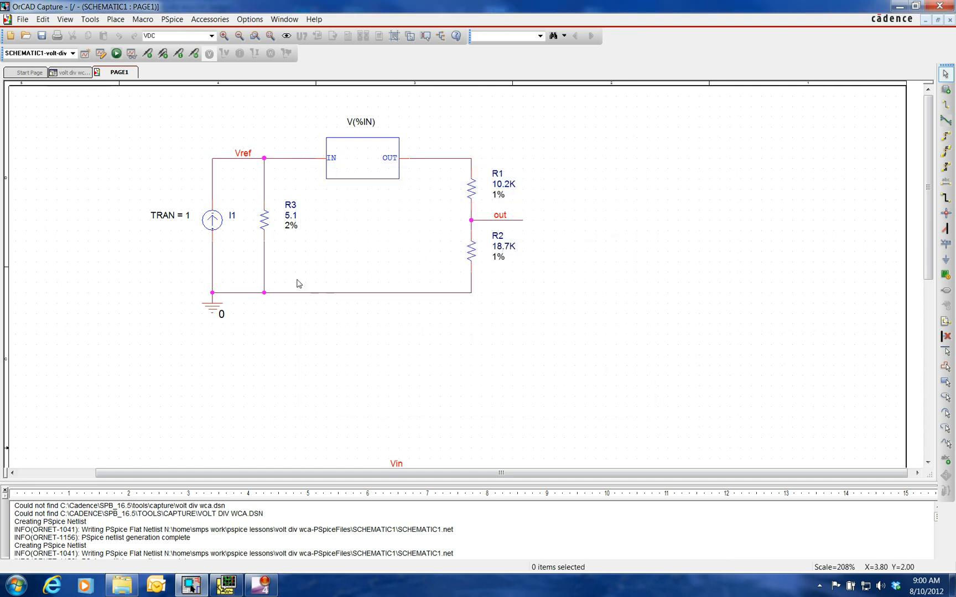
pyautogui.moveTo(116, 54)
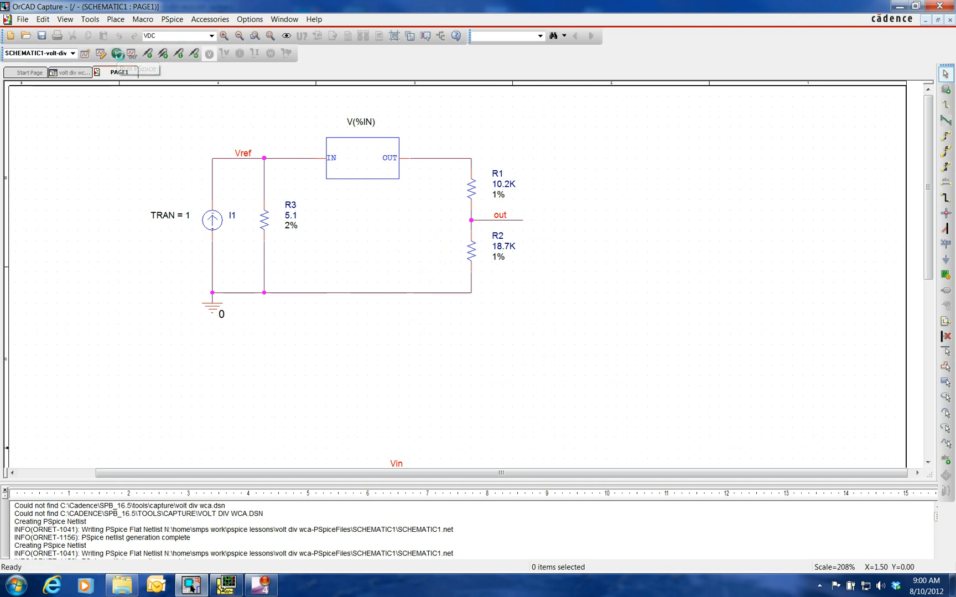
# - Rerun PSpice with all sections, plotting V(OUT) at 3.3000 V nominal and 3.2111 V worst-case
pyautogui.click(116, 53)
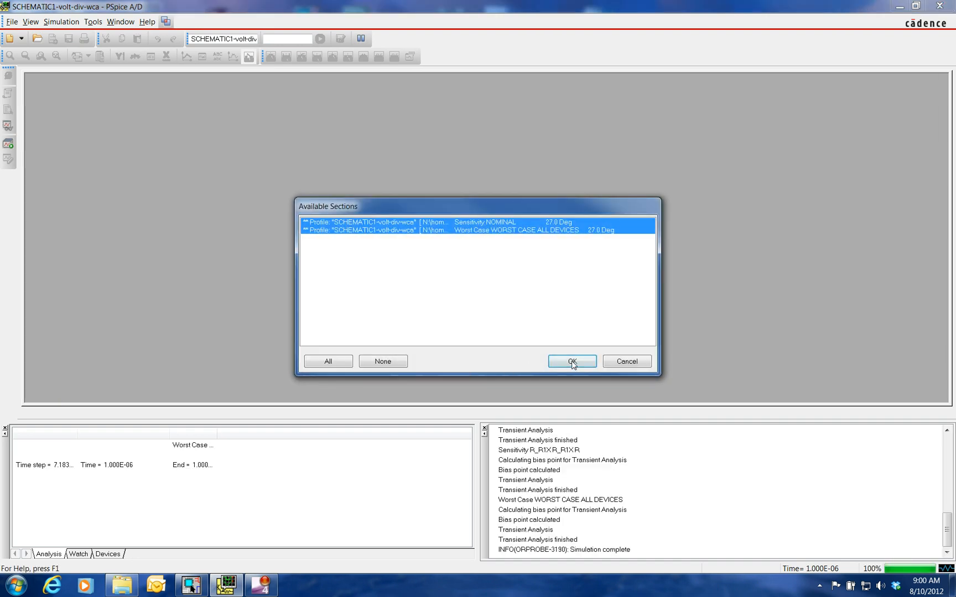
pyautogui.click(571, 361)
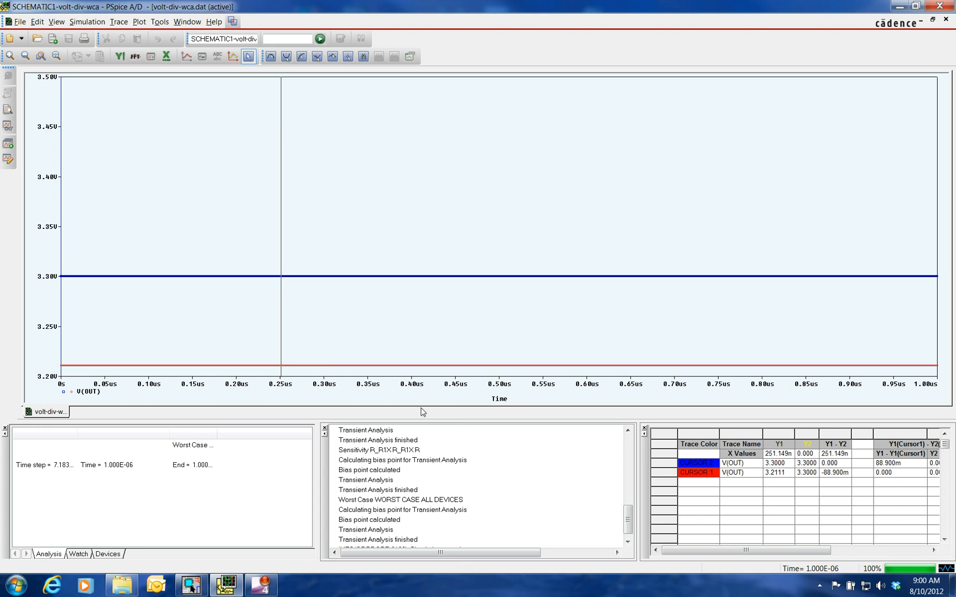
pyautogui.moveTo(854, 469)
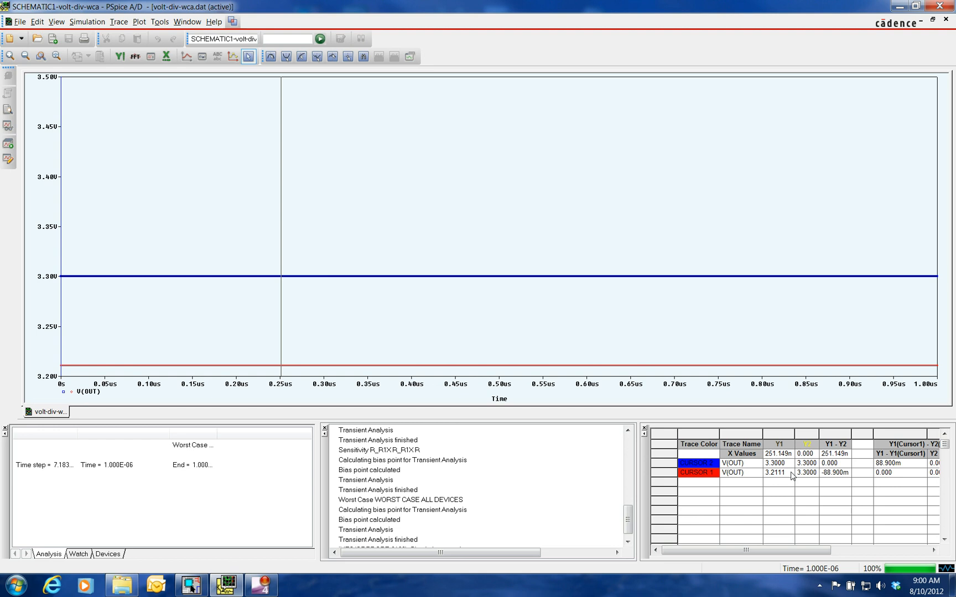
pyautogui.moveTo(753, 482)
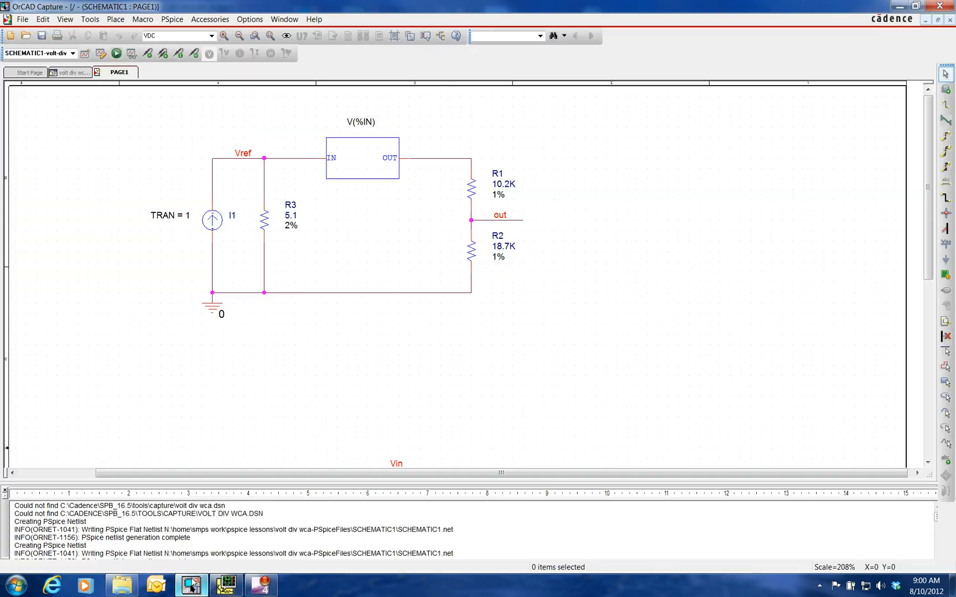
pyautogui.moveTo(134, 143)
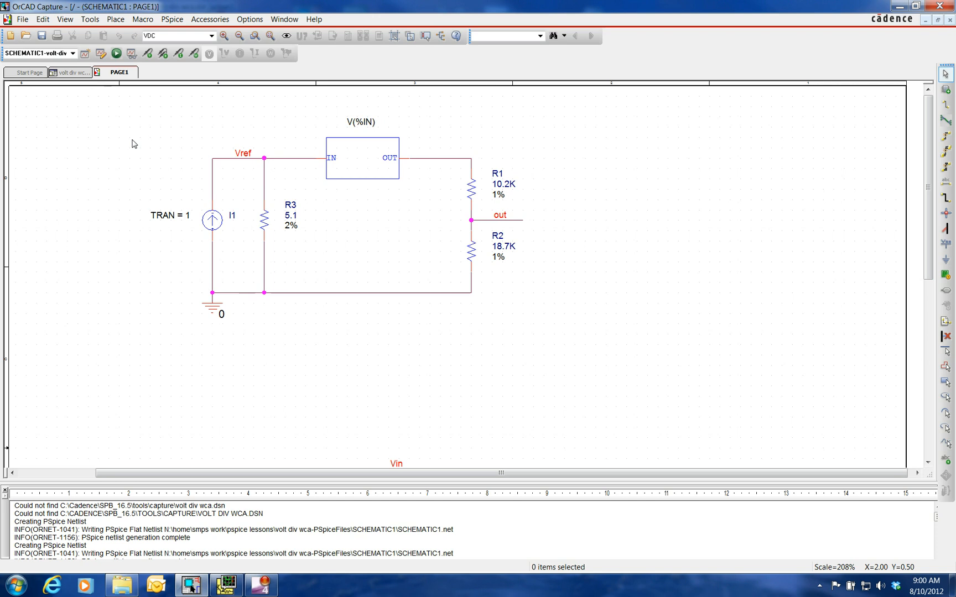
pyautogui.moveTo(509, 312)
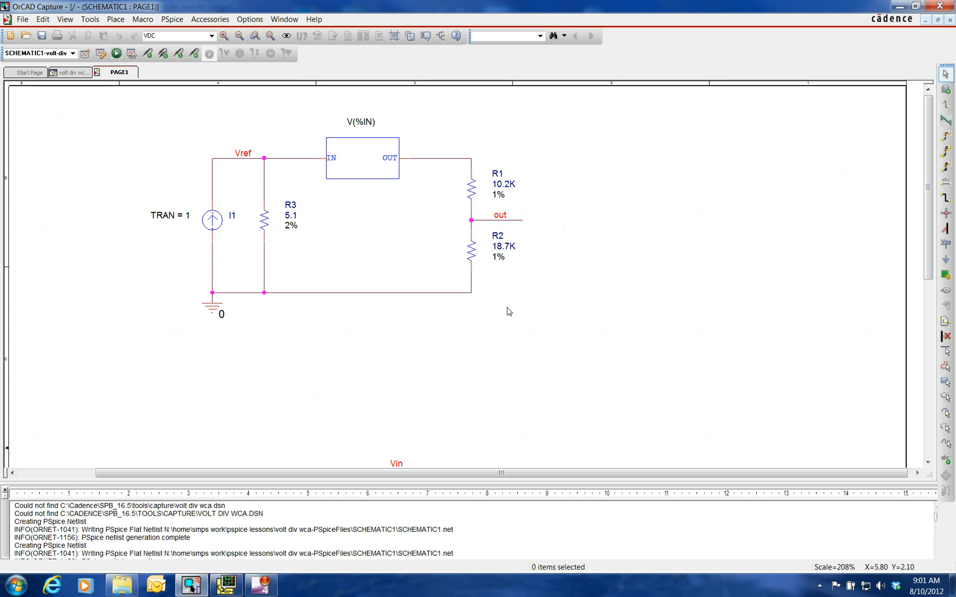
pyautogui.moveTo(560, 173)
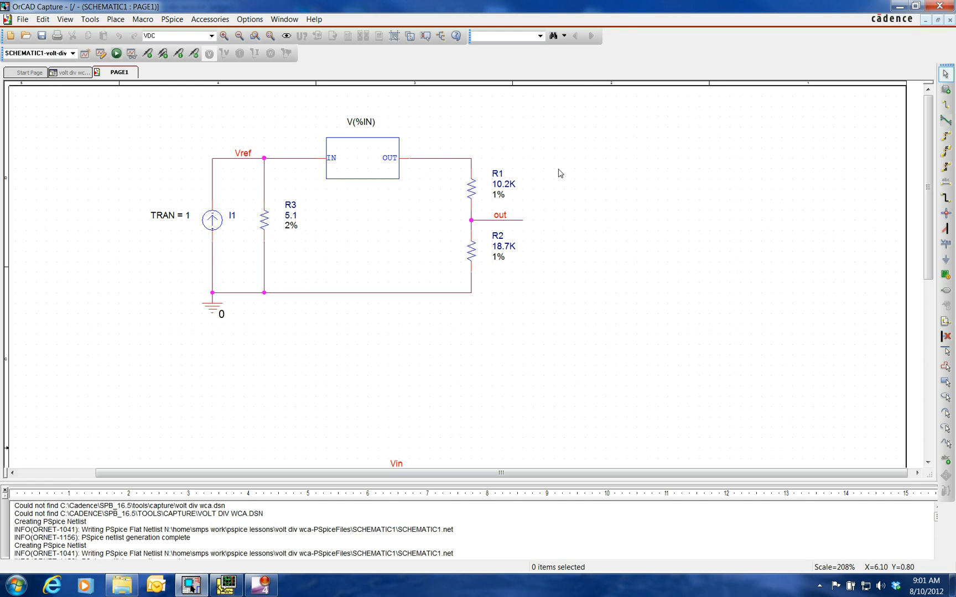
pyautogui.moveTo(560, 205)
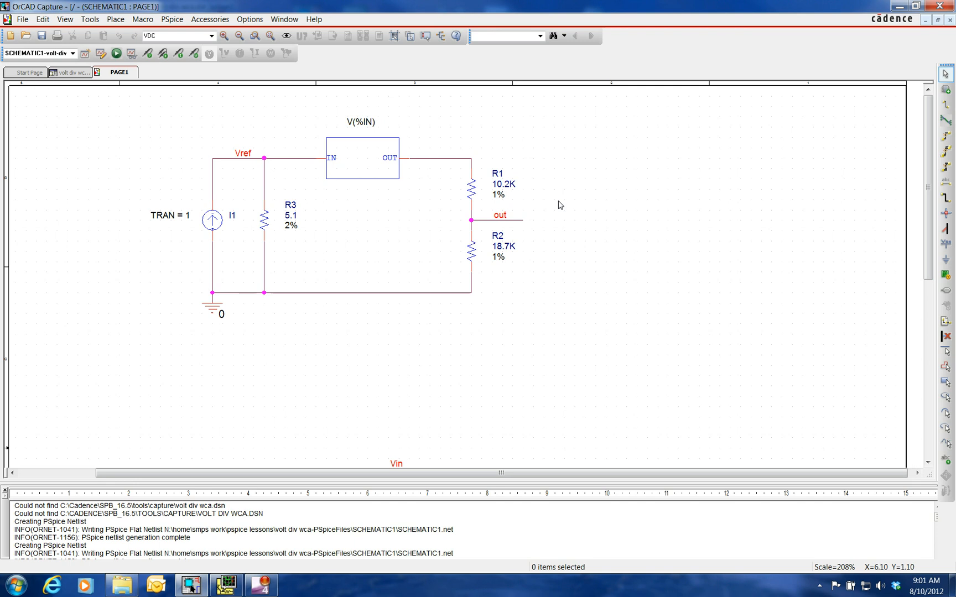
pyautogui.moveTo(231, 190)
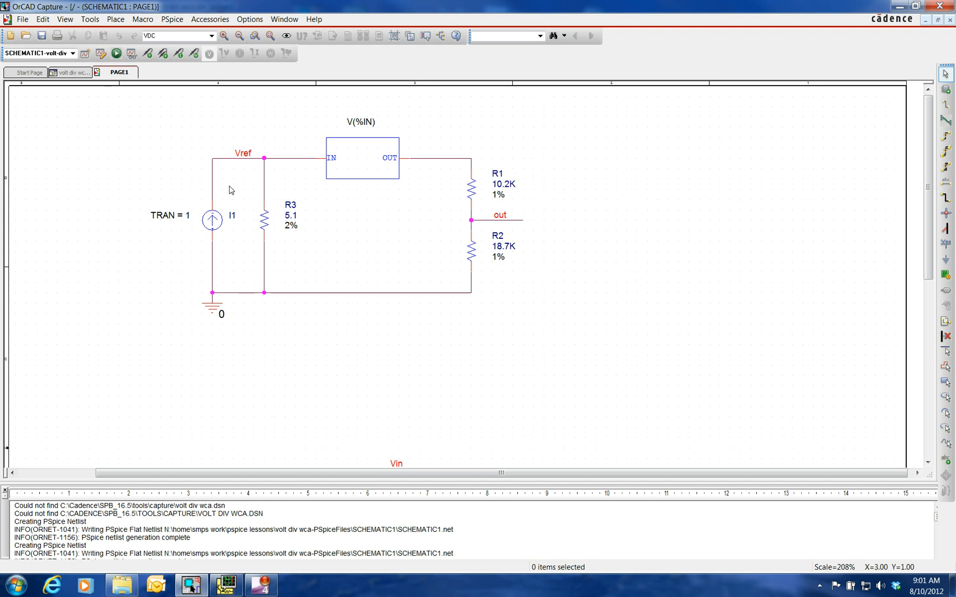
pyautogui.moveTo(581, 287)
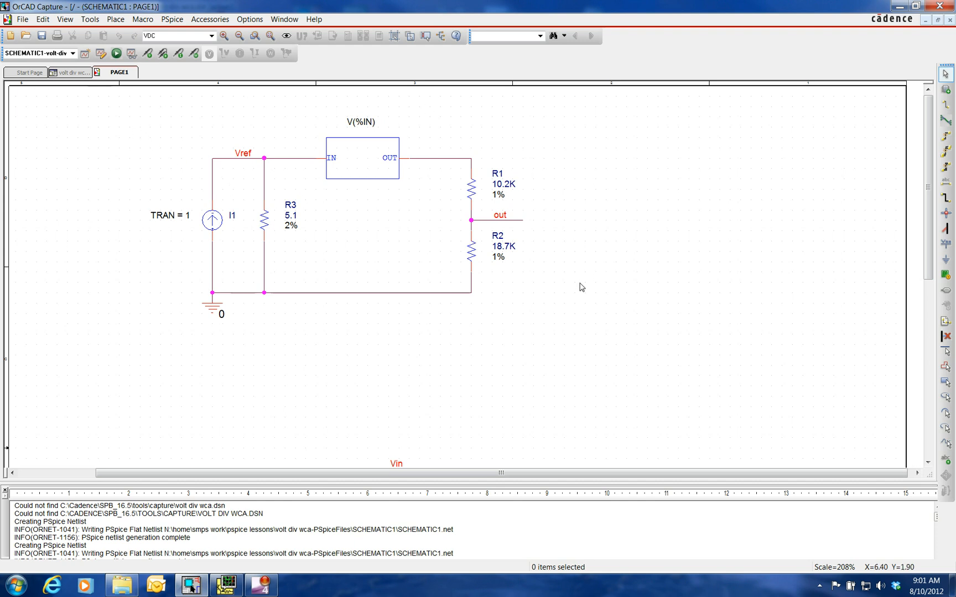
pyautogui.moveTo(467, 210)
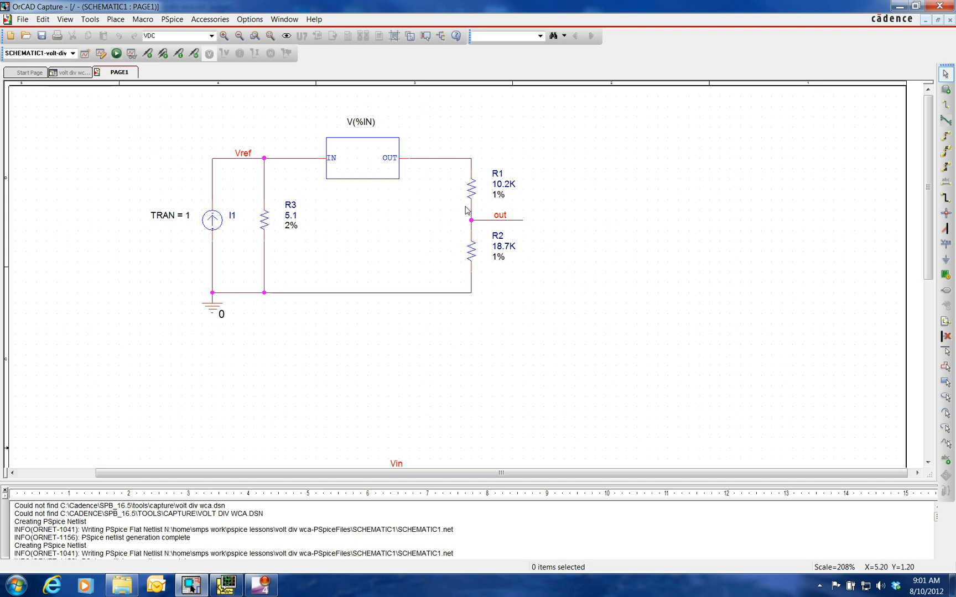
pyautogui.moveTo(393, 178)
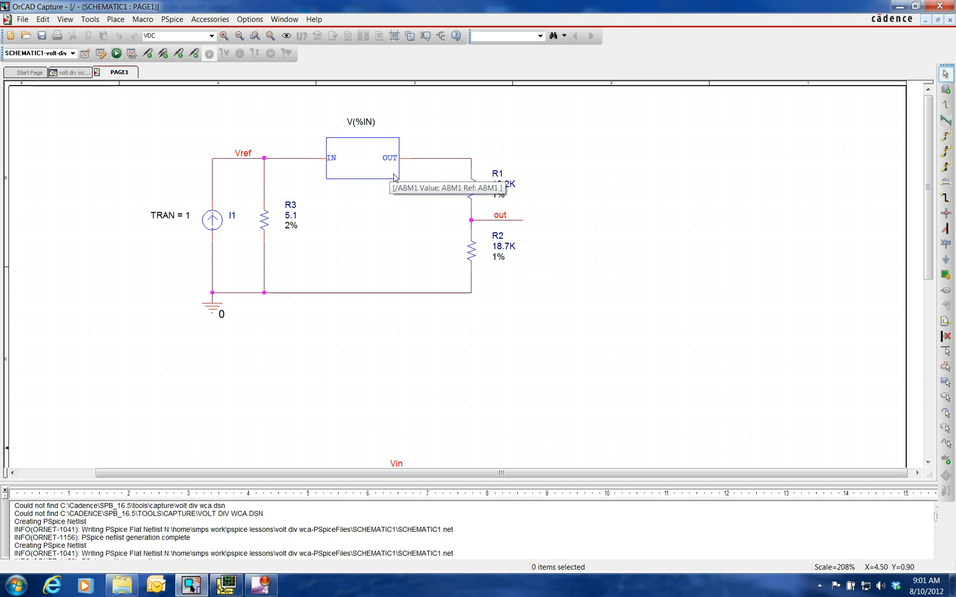
pyautogui.moveTo(407, 182)
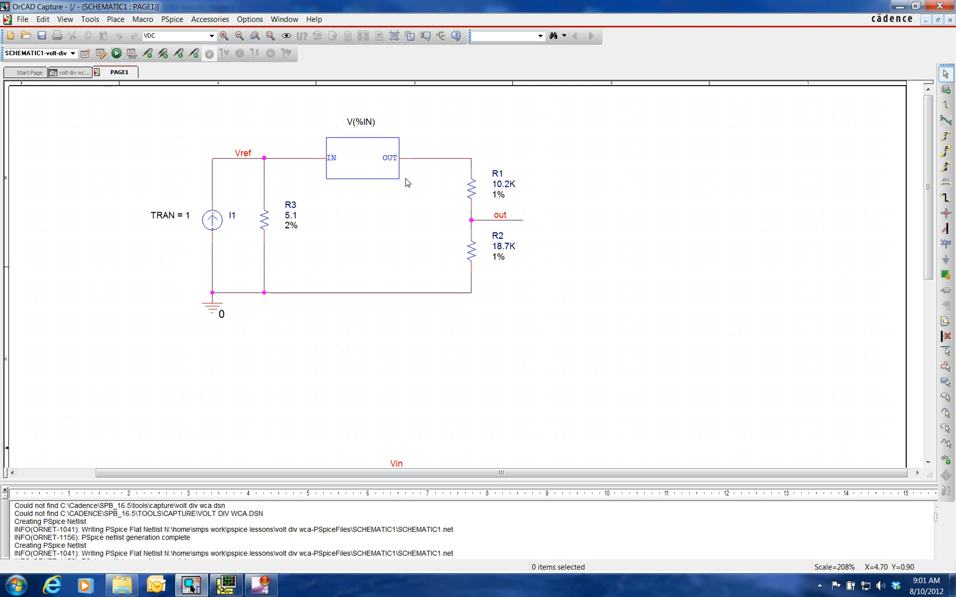
pyautogui.moveTo(547, 187)
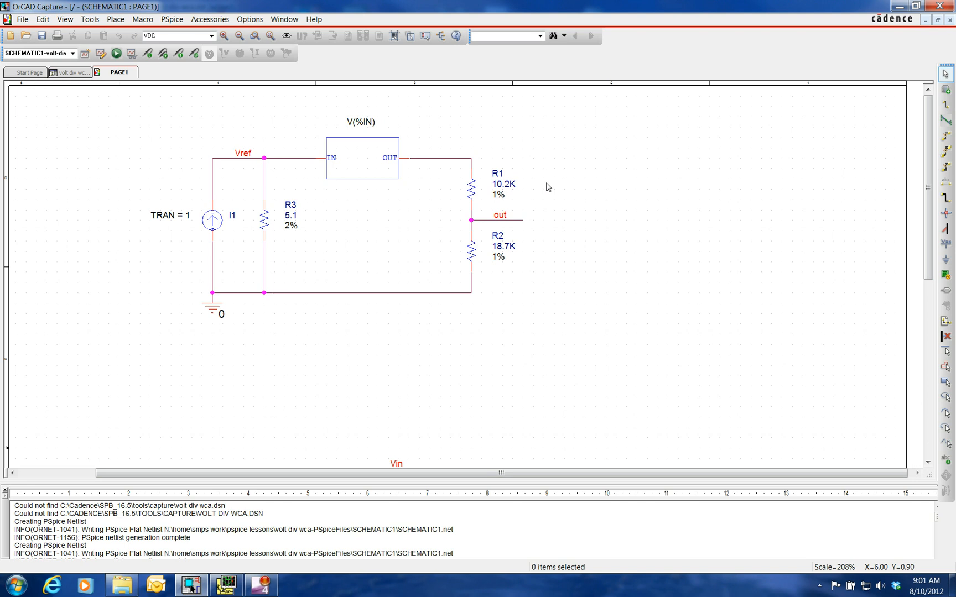
pyautogui.moveTo(518, 297)
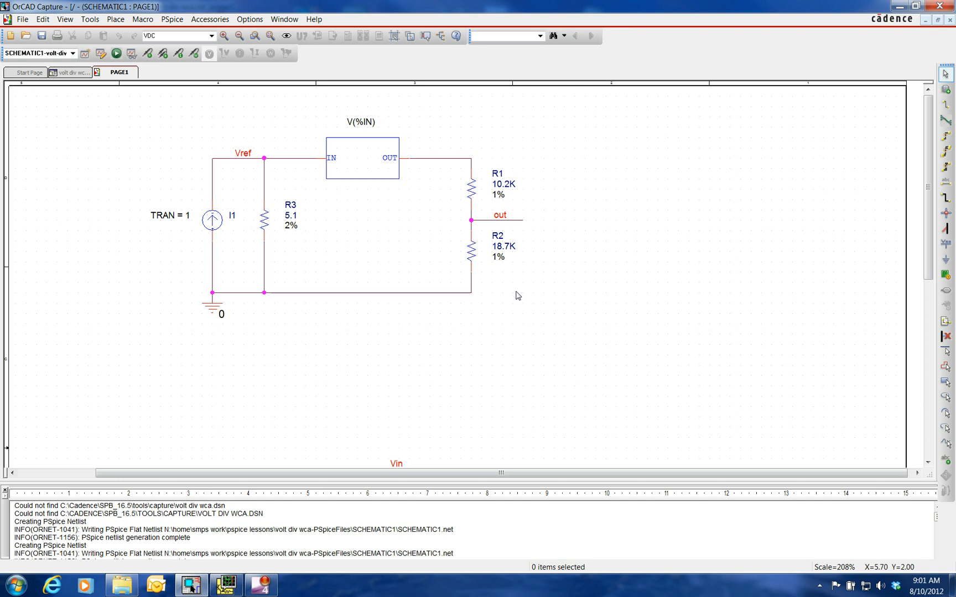
pyautogui.moveTo(393, 258)
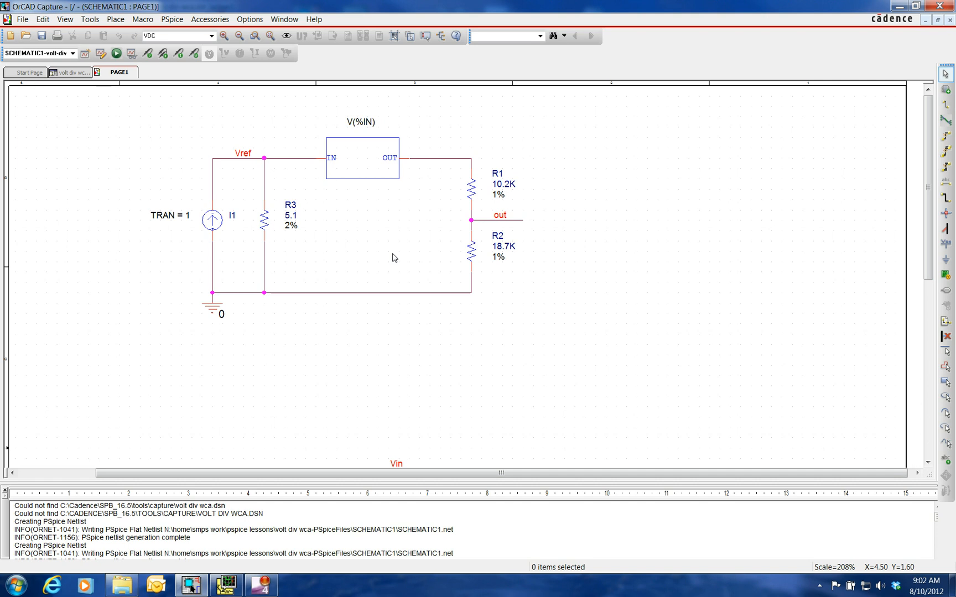
pyautogui.moveTo(412, 253)
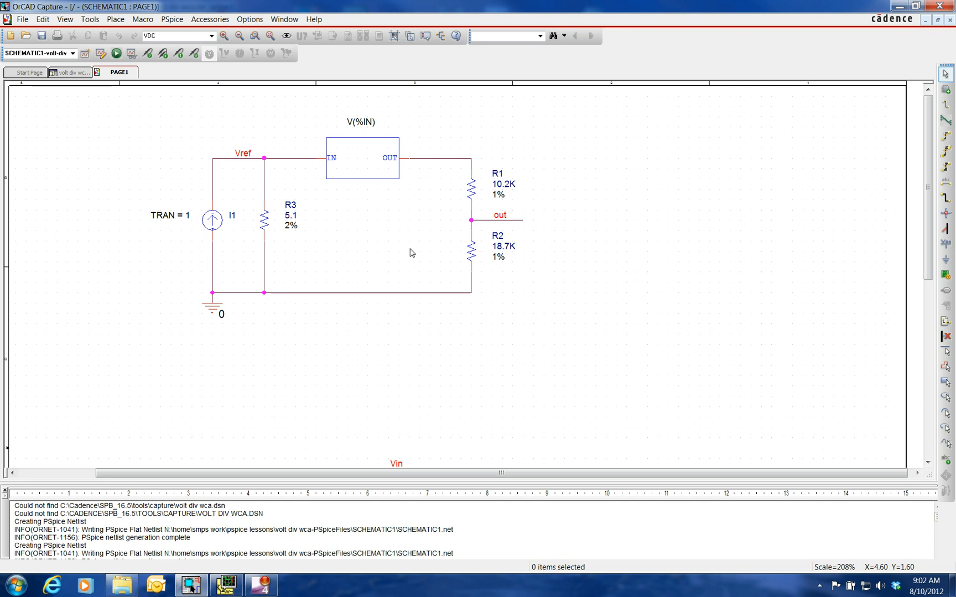
pyautogui.moveTo(511, 273)
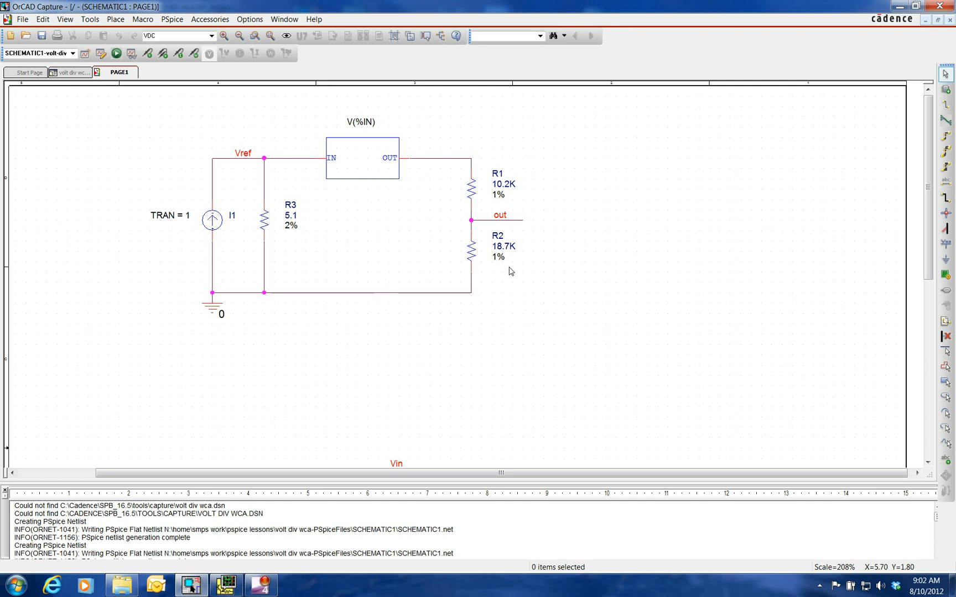
pyautogui.moveTo(497, 245)
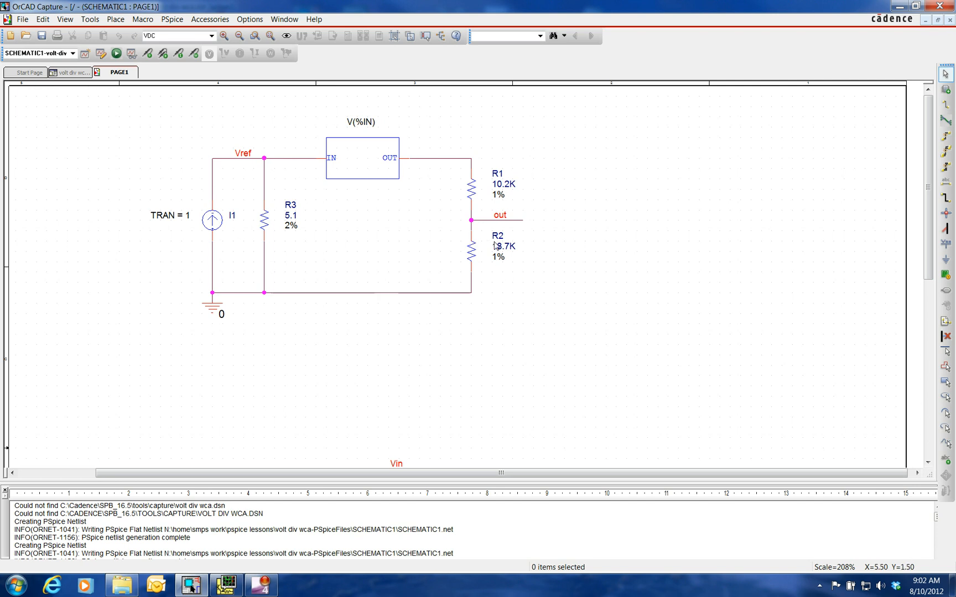